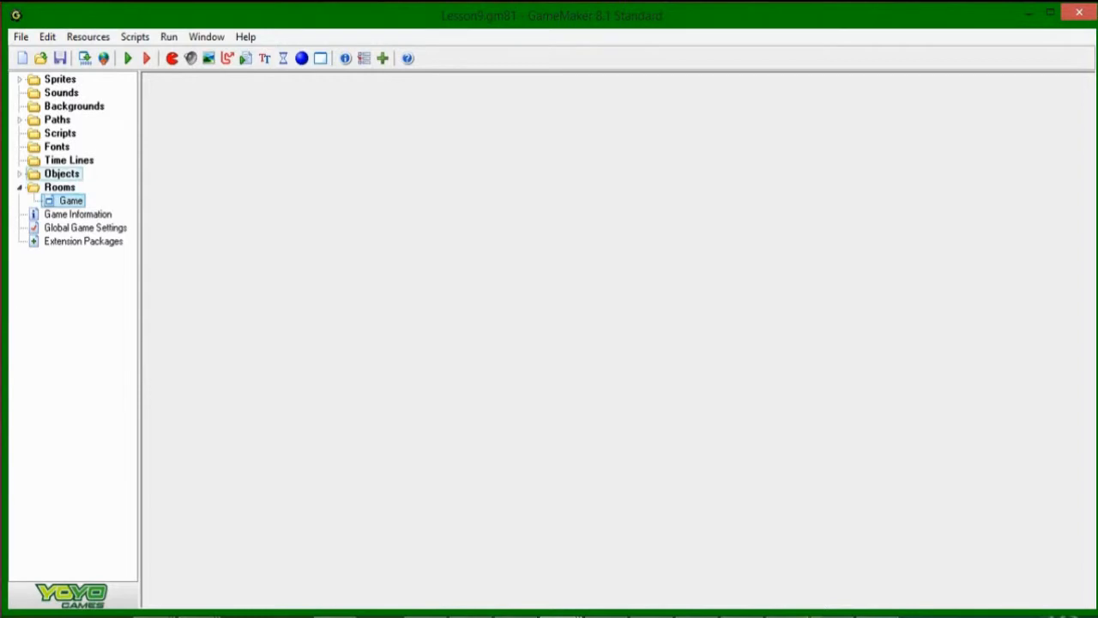
Insert a new room, room2, from the Game room's context menu in the resource tree
double_click(71, 200)
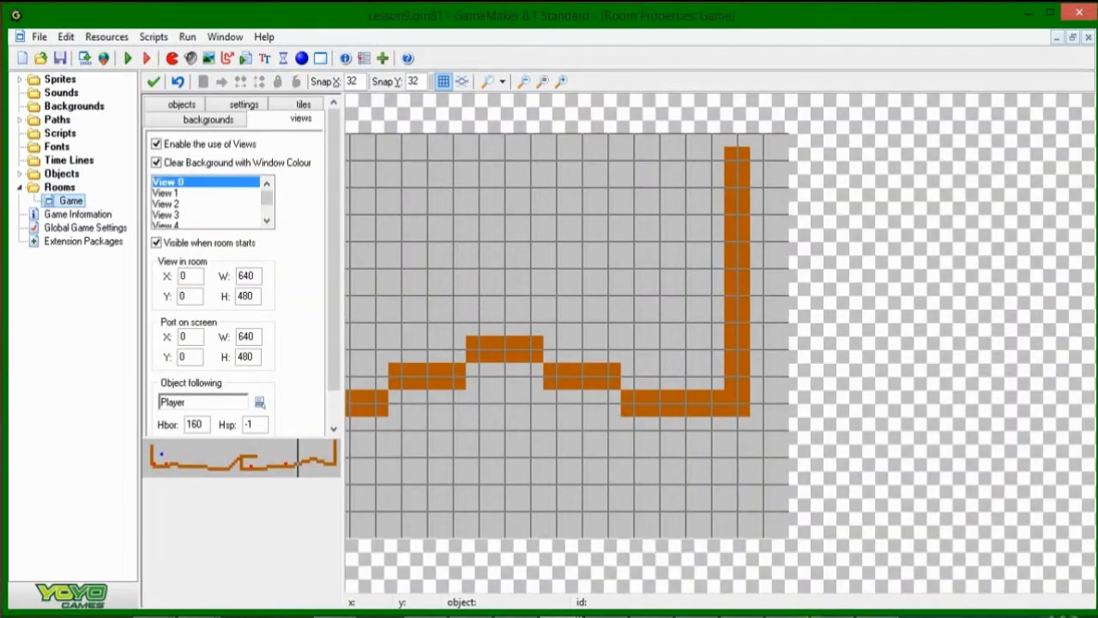
left_click(153, 81)
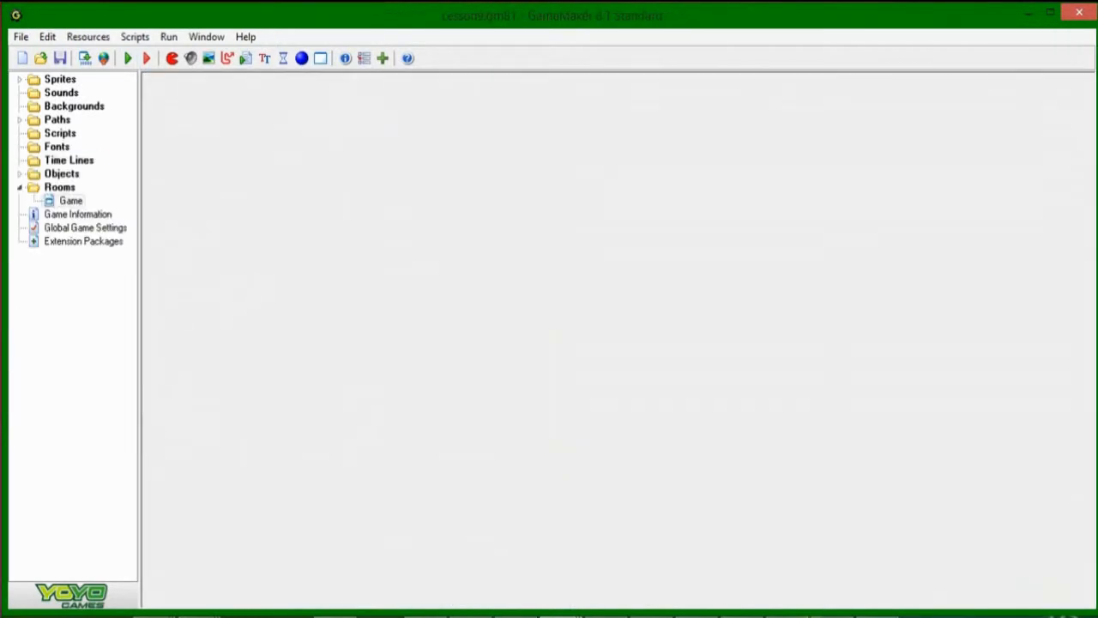
right_click(71, 200)
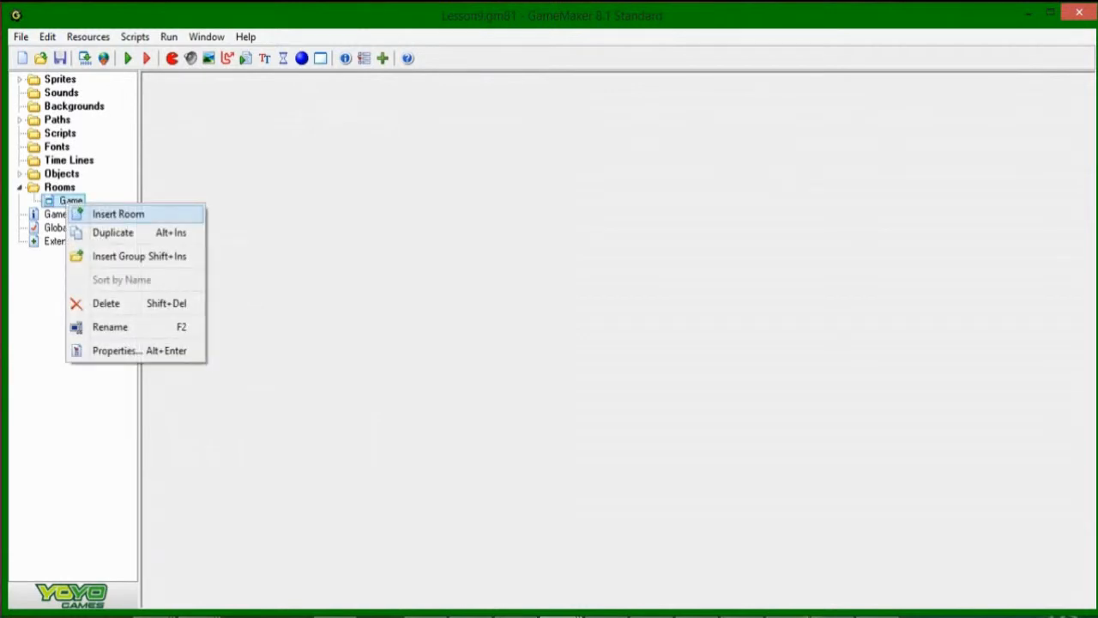
left_click(118, 214)
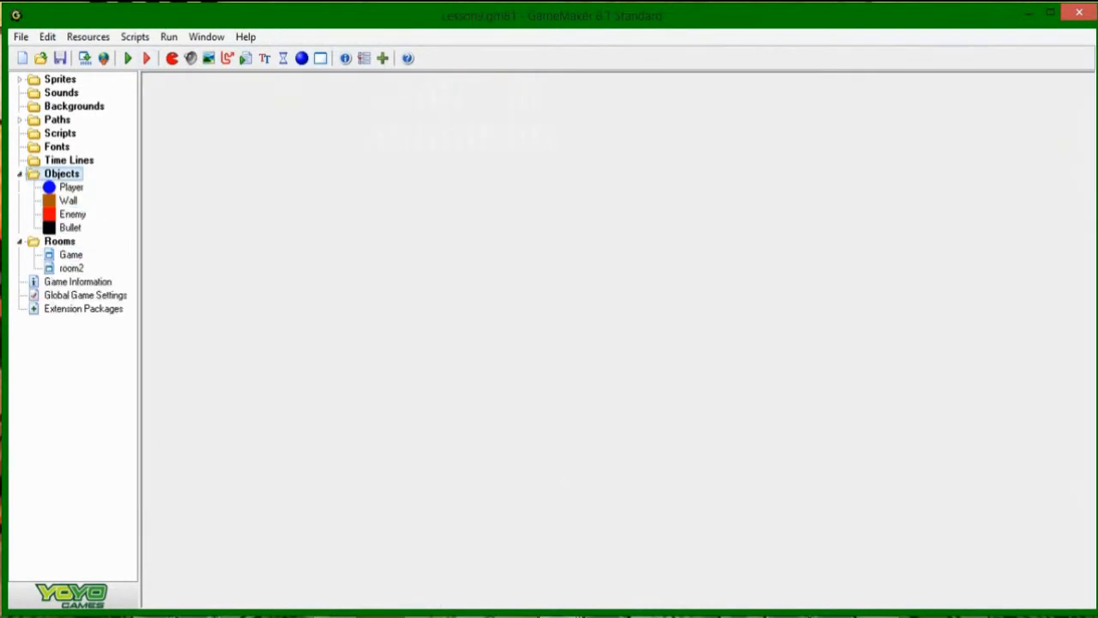
Create a green sprite and a new object named RoomChange that uses it
right_click(61, 173)
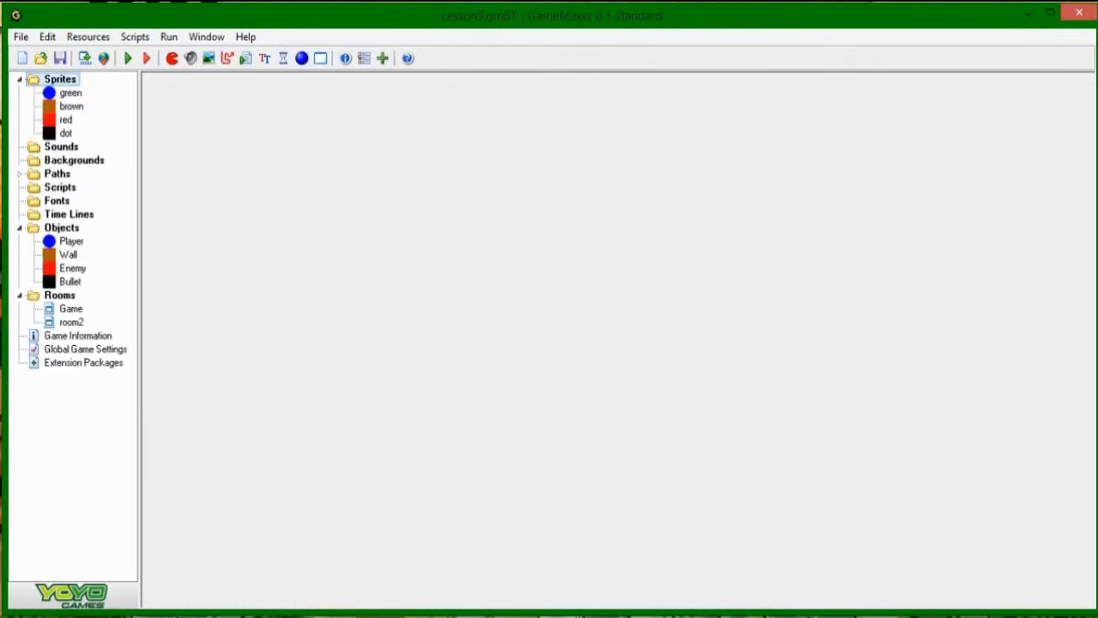
left_click(60, 78)
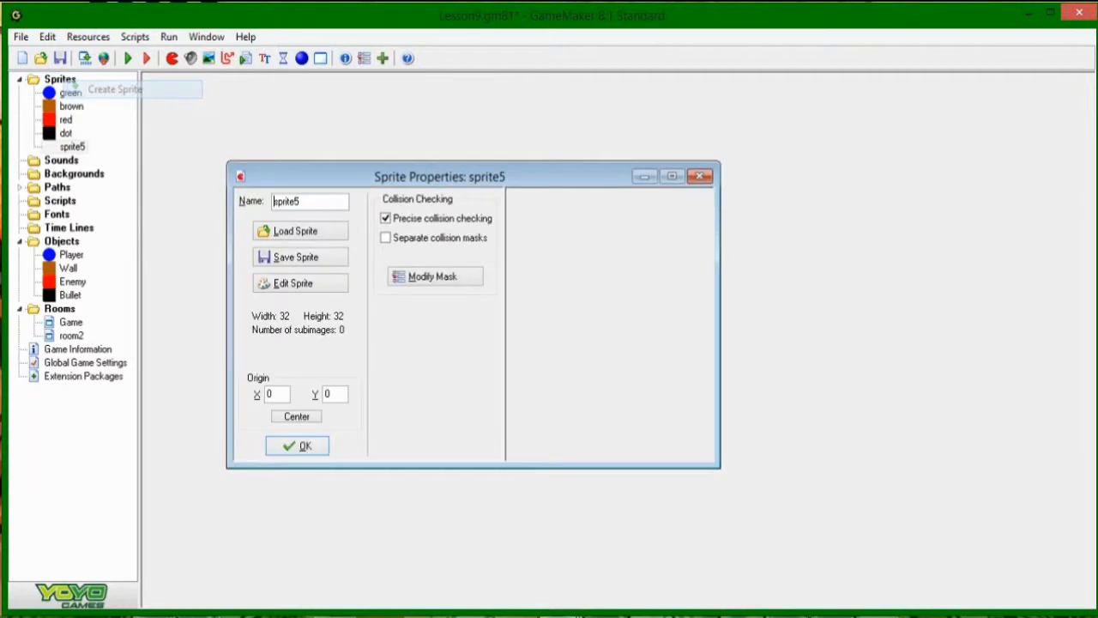
left_click(297, 445)
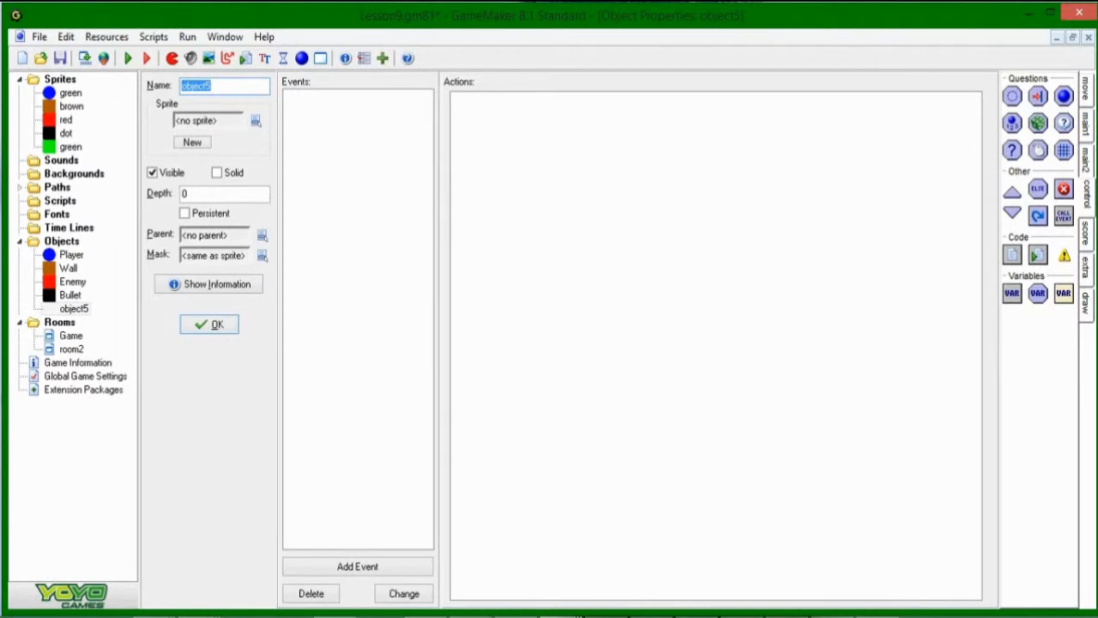
type("RoomChange")
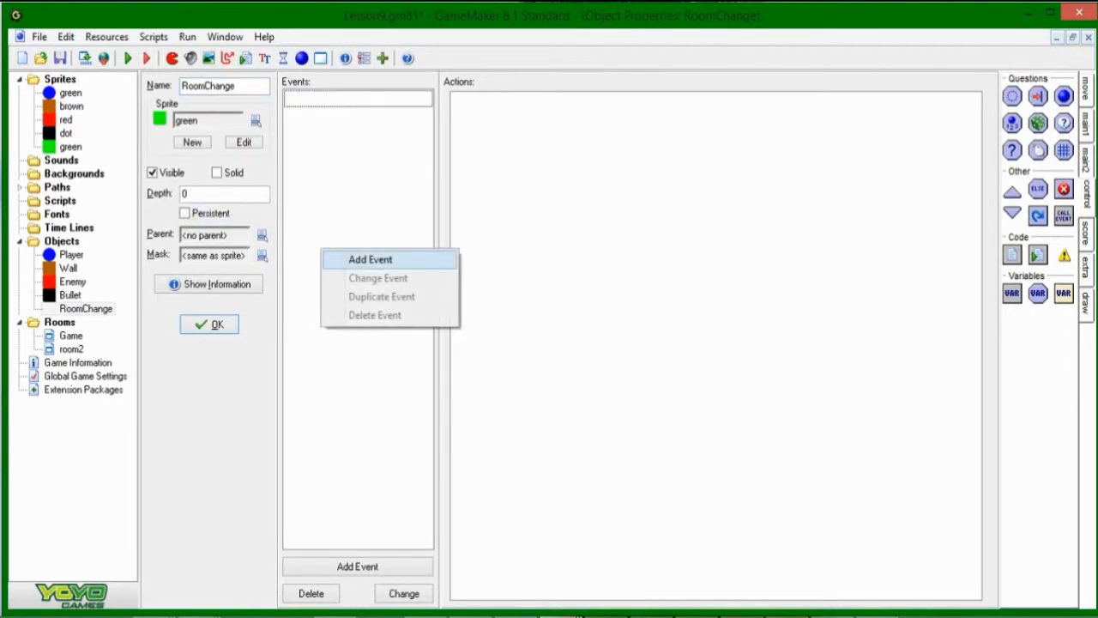
Add a Collision with Player event to RoomChange with an empty Execute Code action
left_click(370, 259)
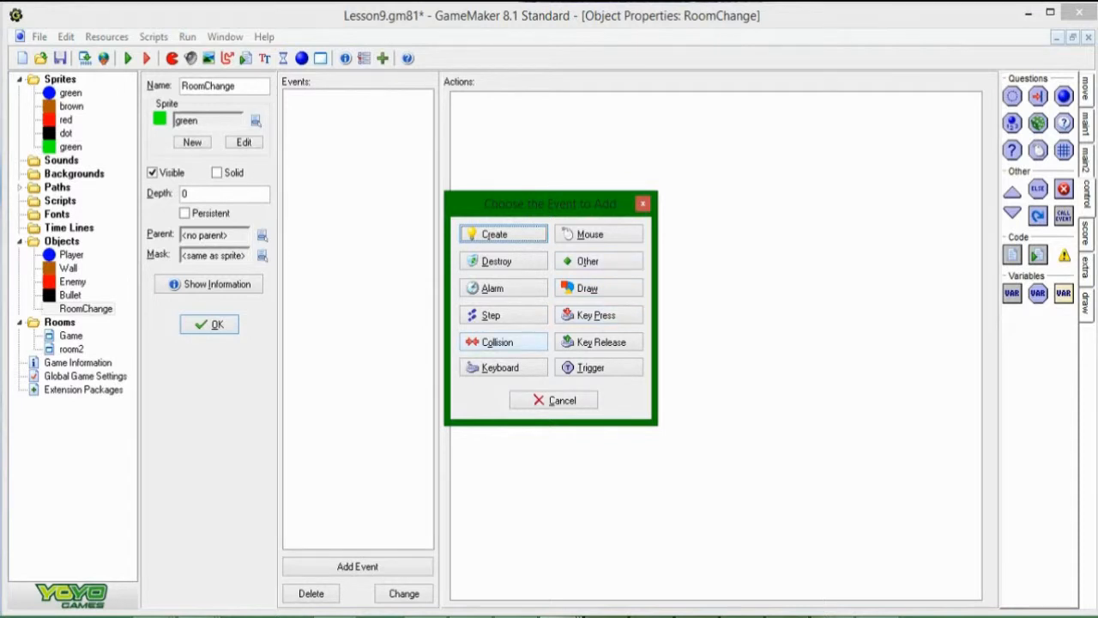
left_click(497, 341)
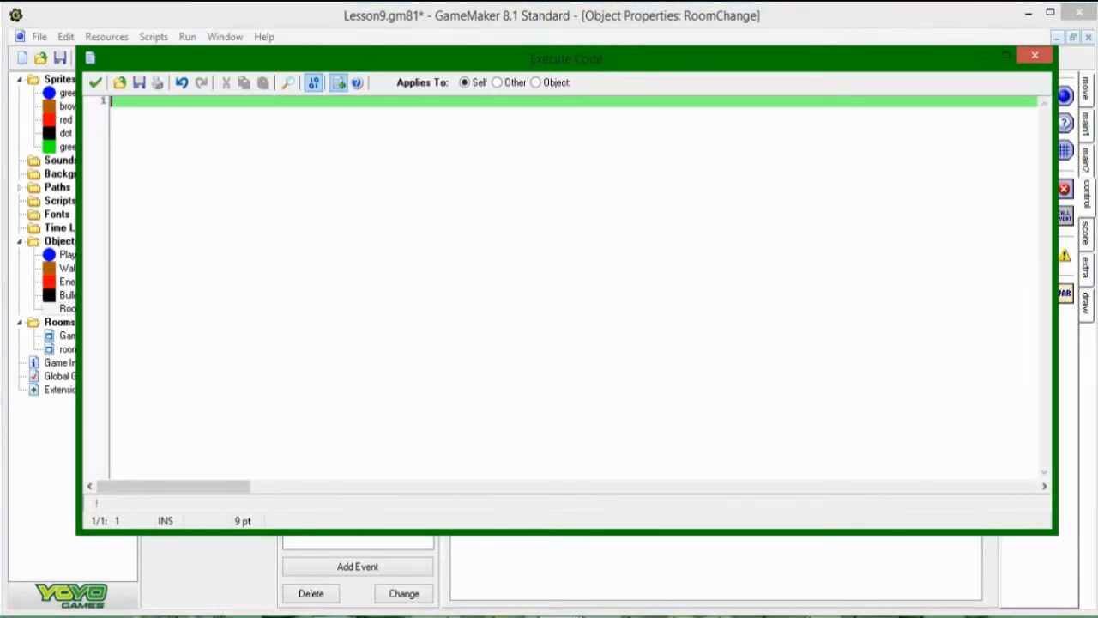
Write room_goto(target_room); as RoomChange's collision code and save it
type("room_goto(")
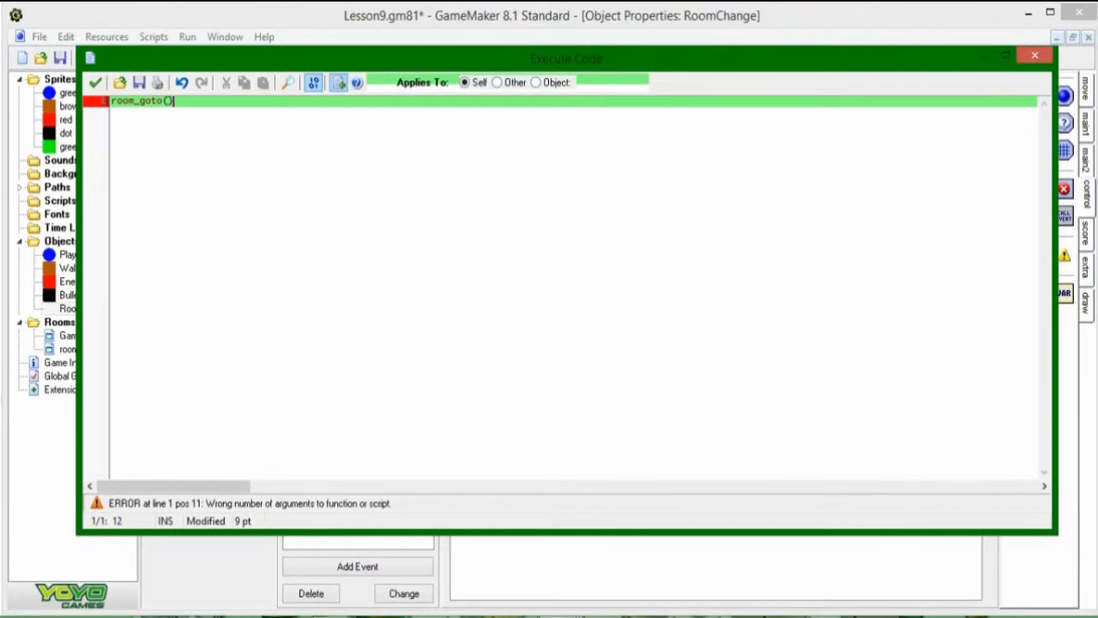
type(";")
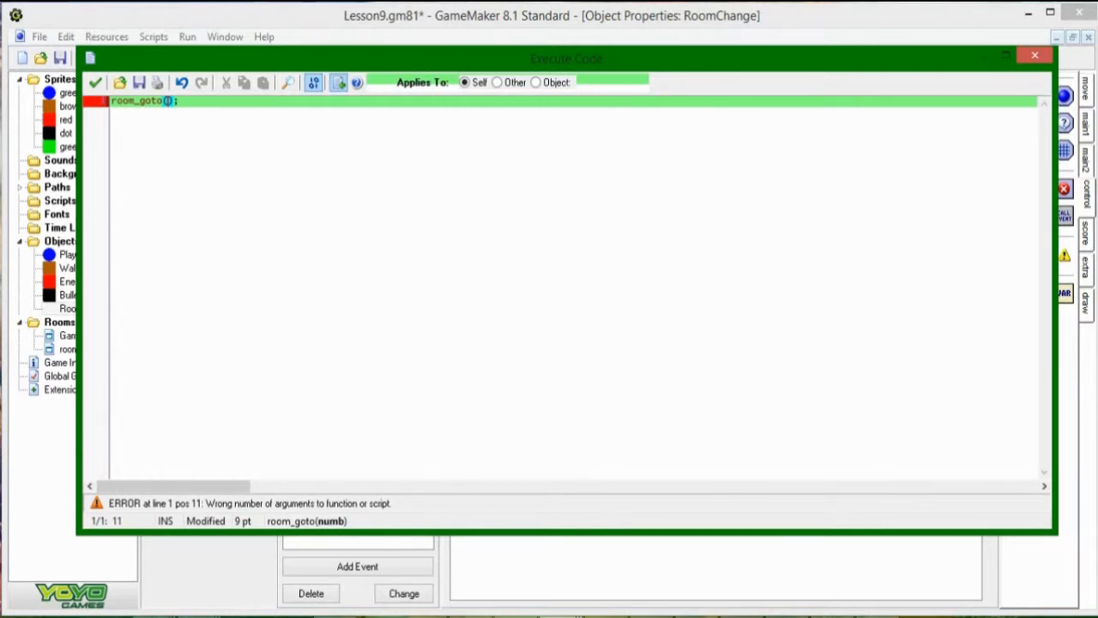
type("target_room")
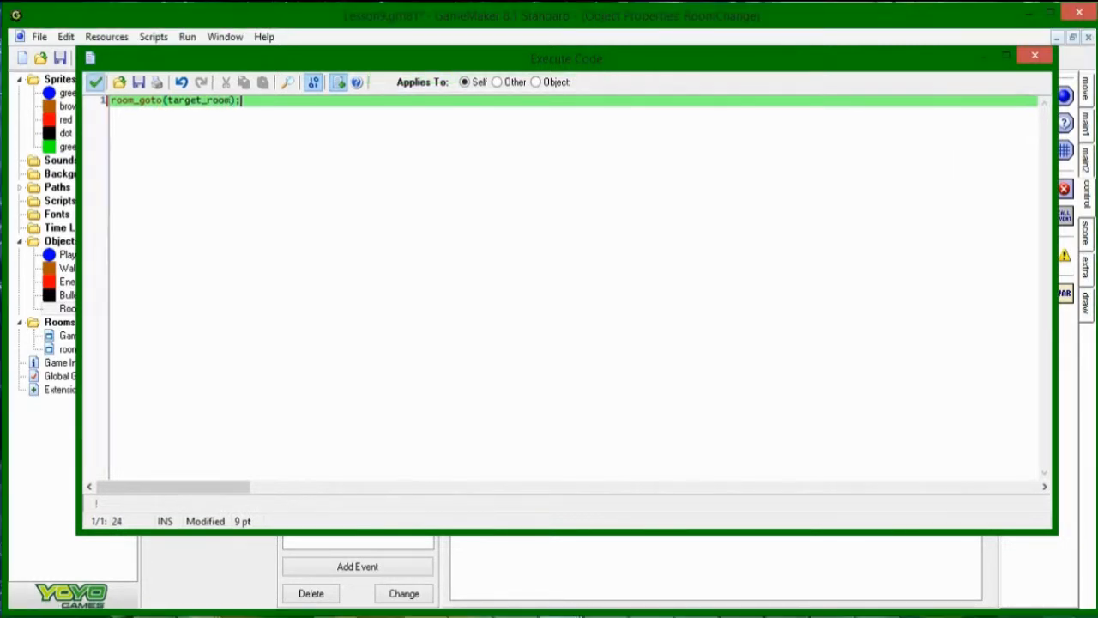
left_click(94, 82)
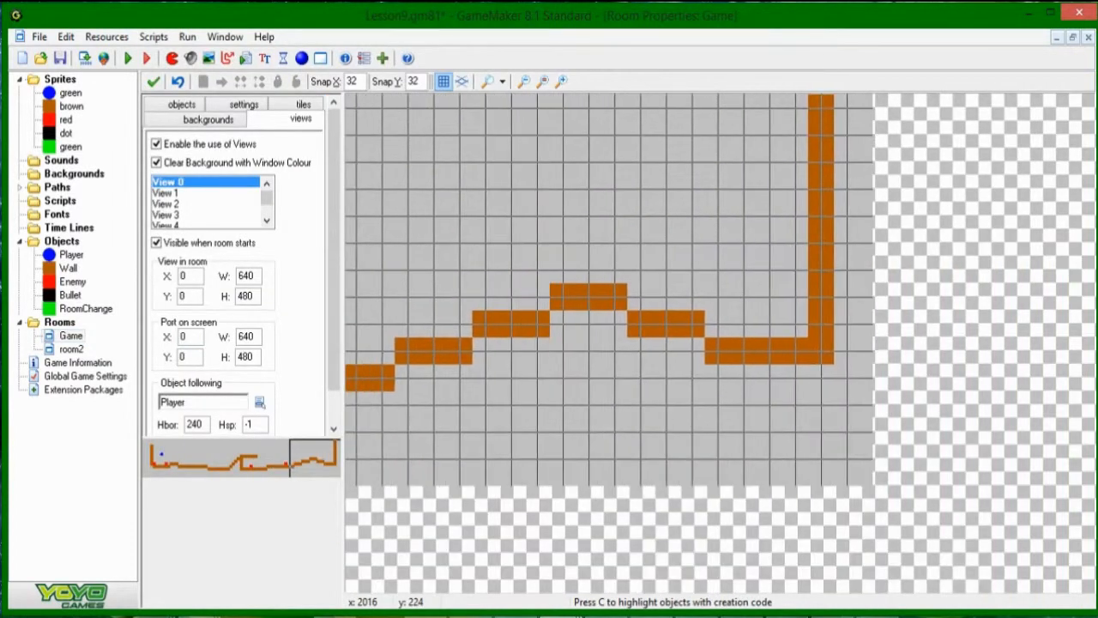
Rename the Game room to Level1 and room2 to Level2 in their settings
left_click(244, 119)
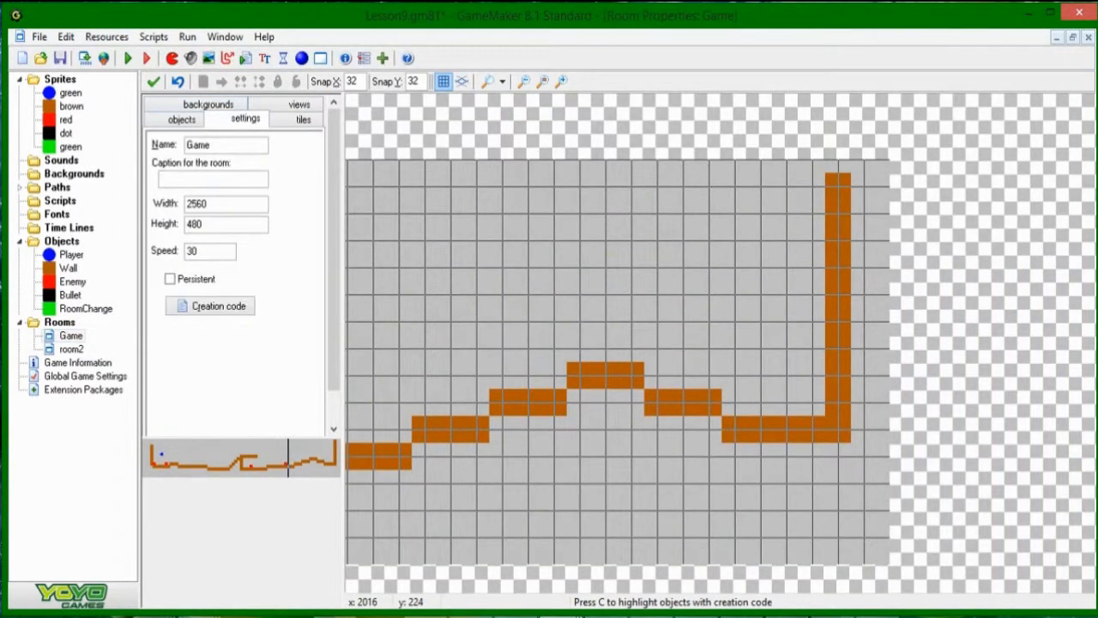
type("Level1")
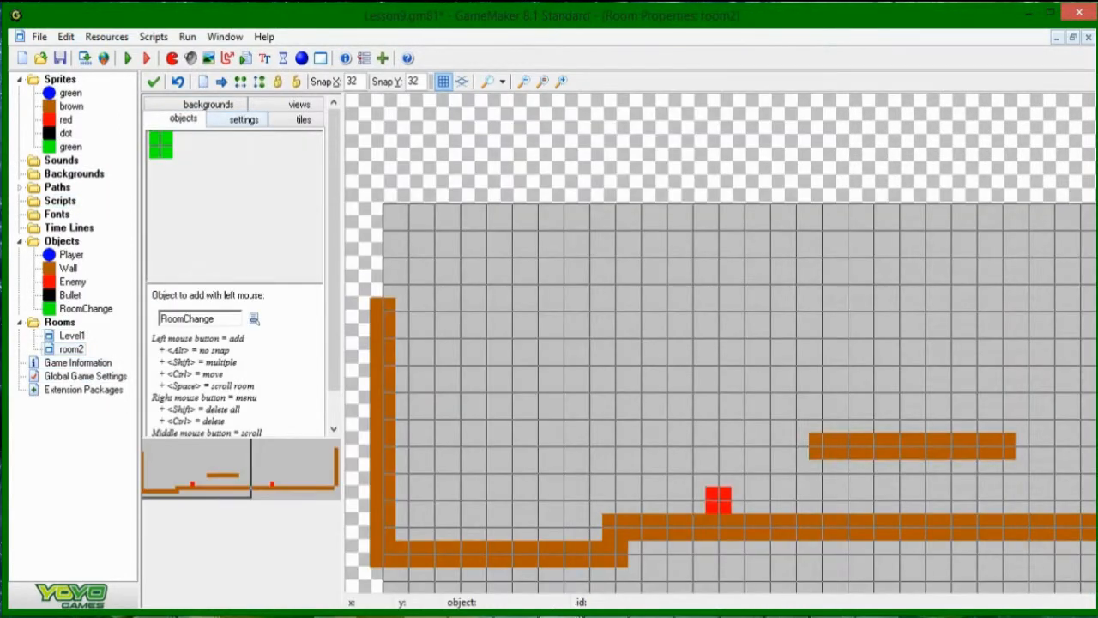
left_click(243, 119)
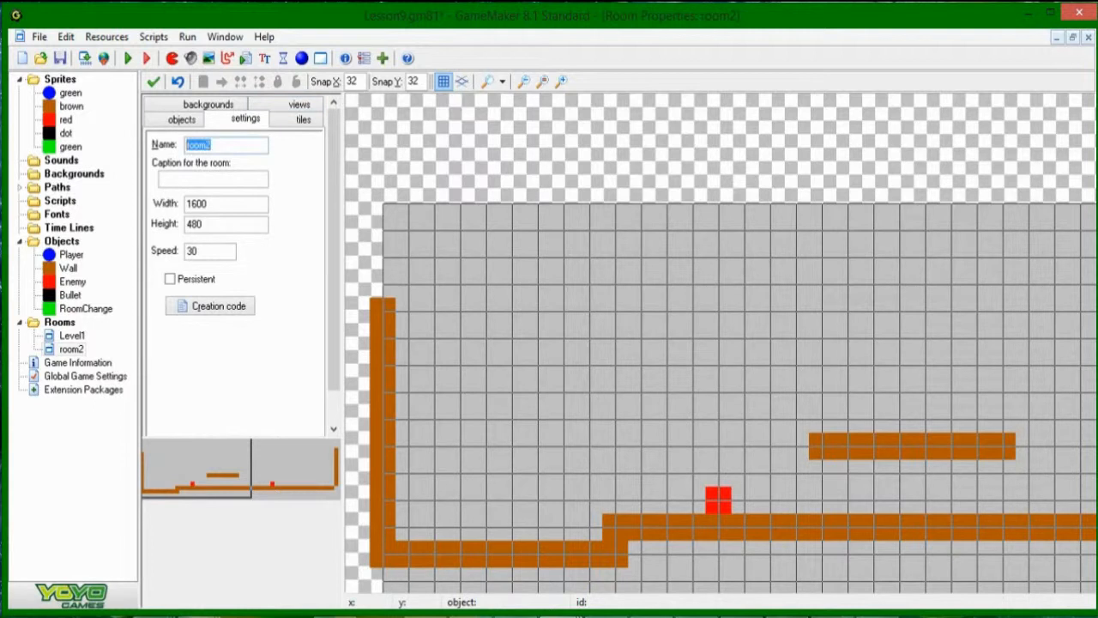
type("Level2")
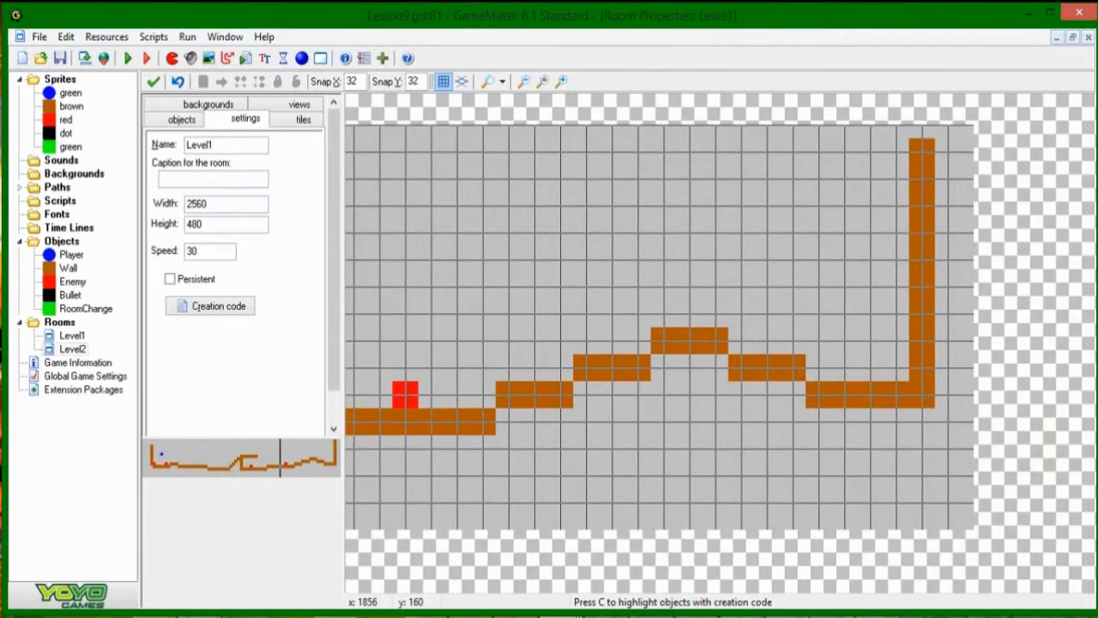
Place a RoomChange block beside Level1's tall right wall
left_click(181, 119)
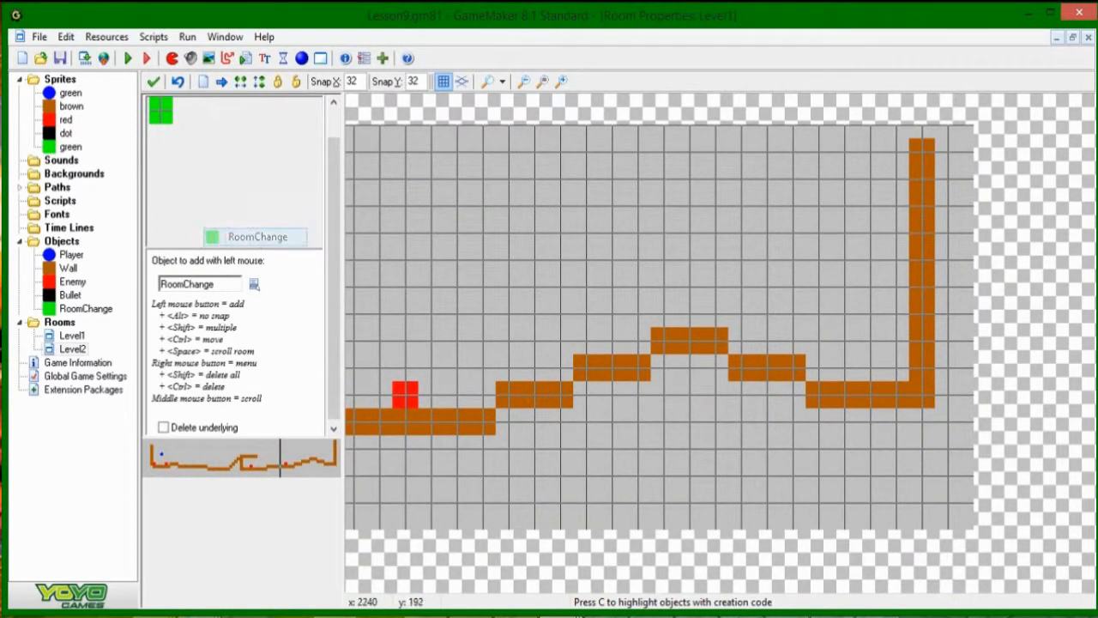
left_click(870, 342)
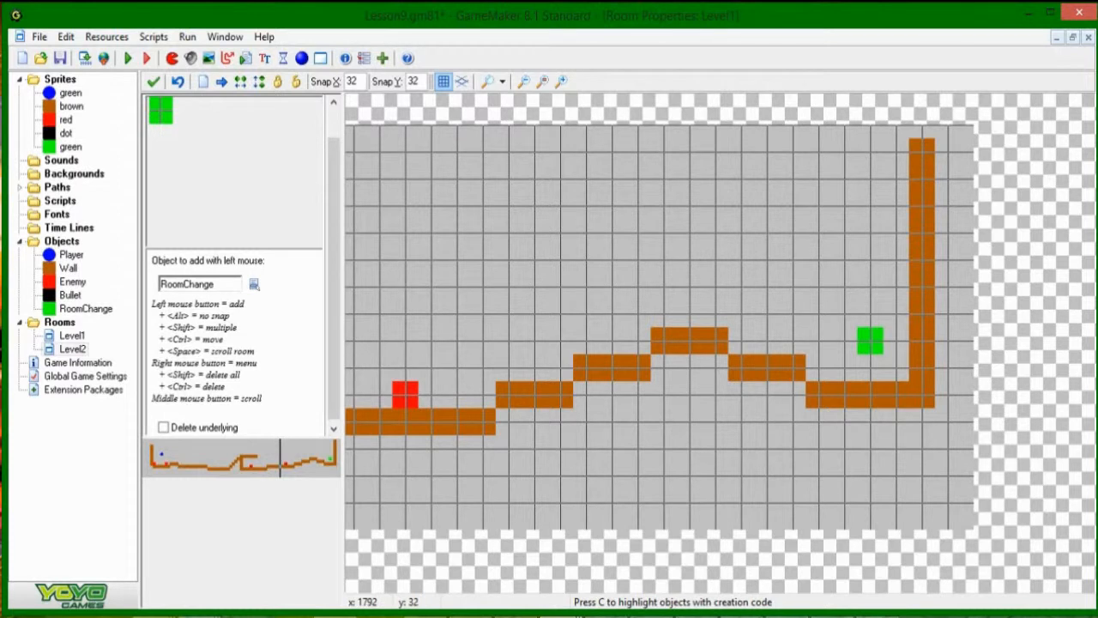
mouse_move(870, 340)
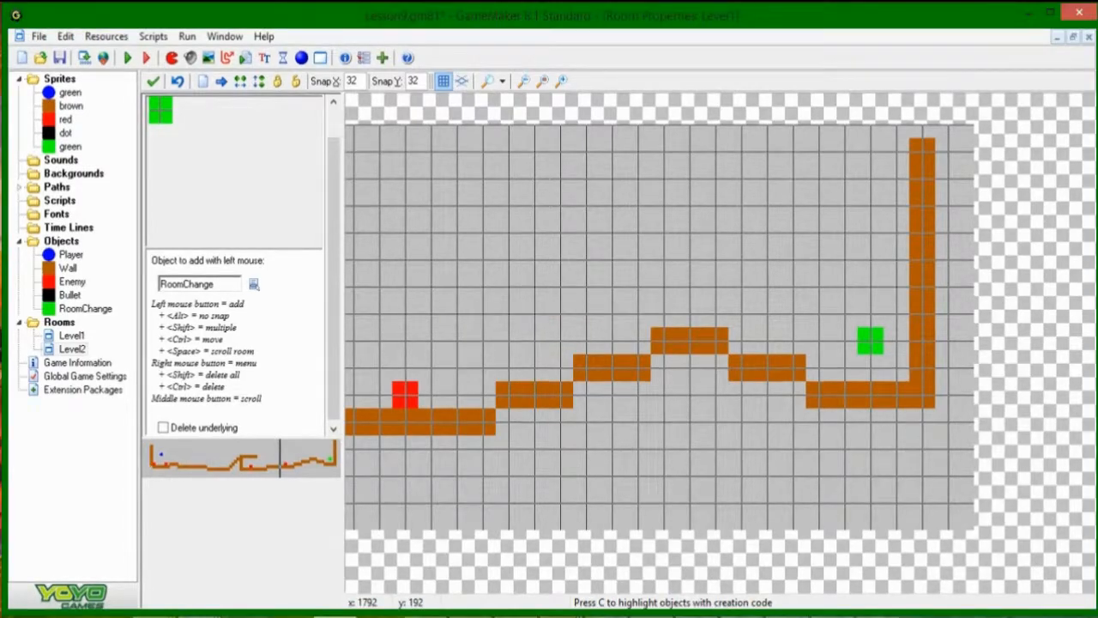
left_click(127, 57)
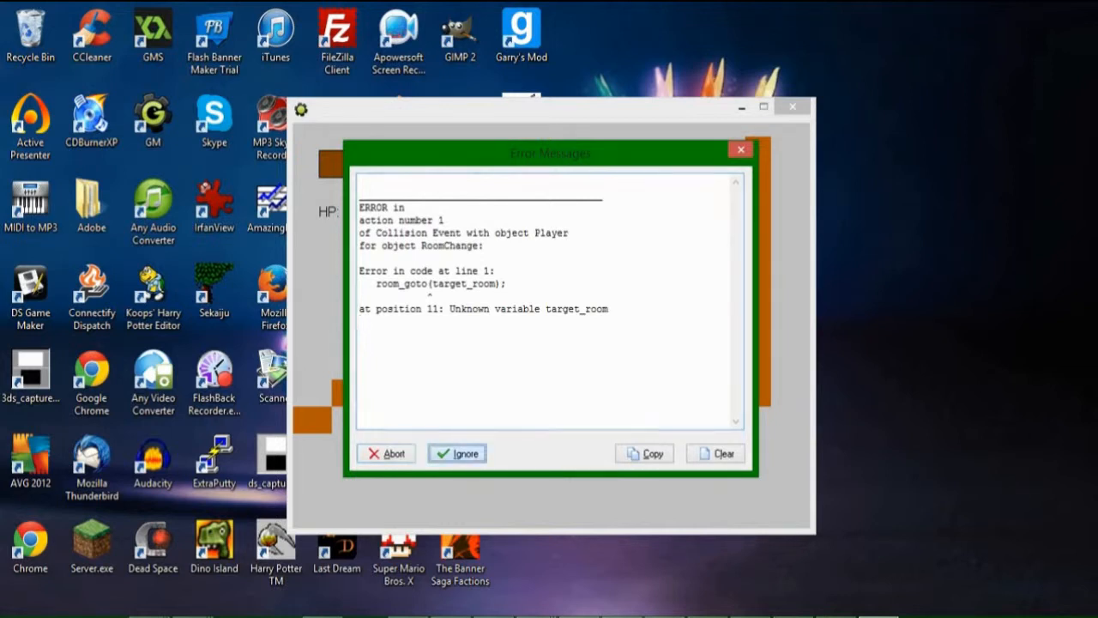
left_click(456, 453)
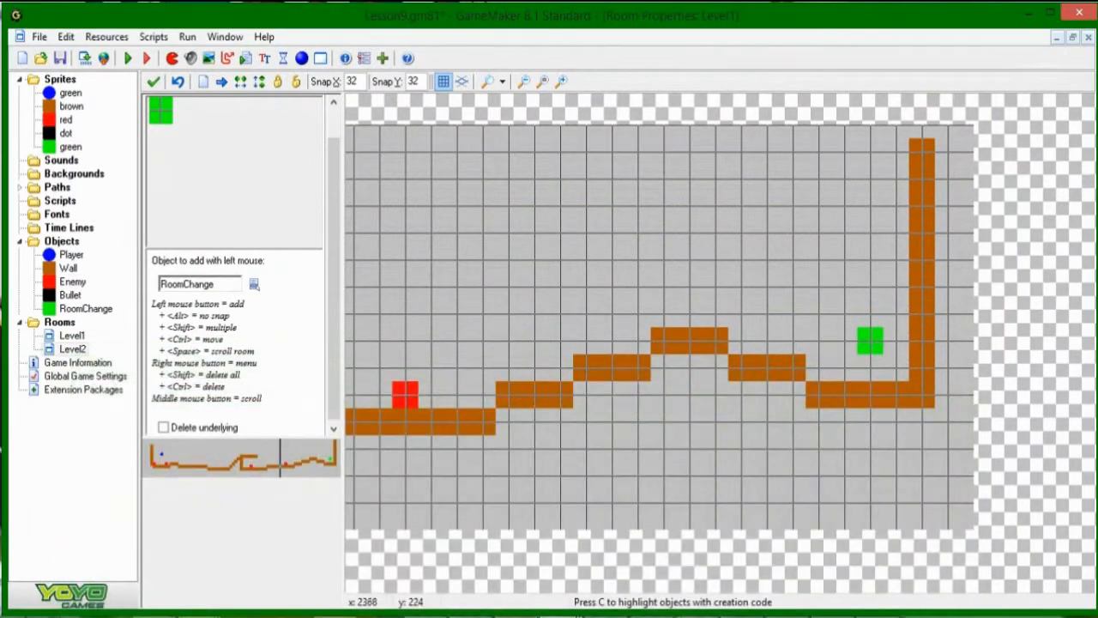
Give the Level1 RoomChange instance creation code assigning target_room
right_click(869, 343)
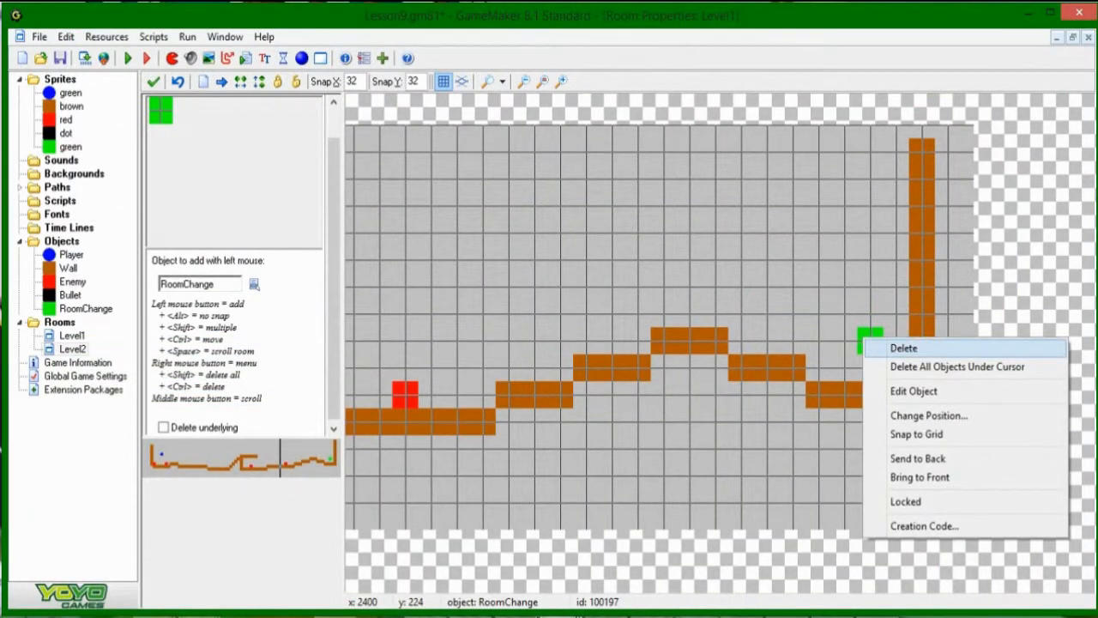
mouse_move(956, 366)
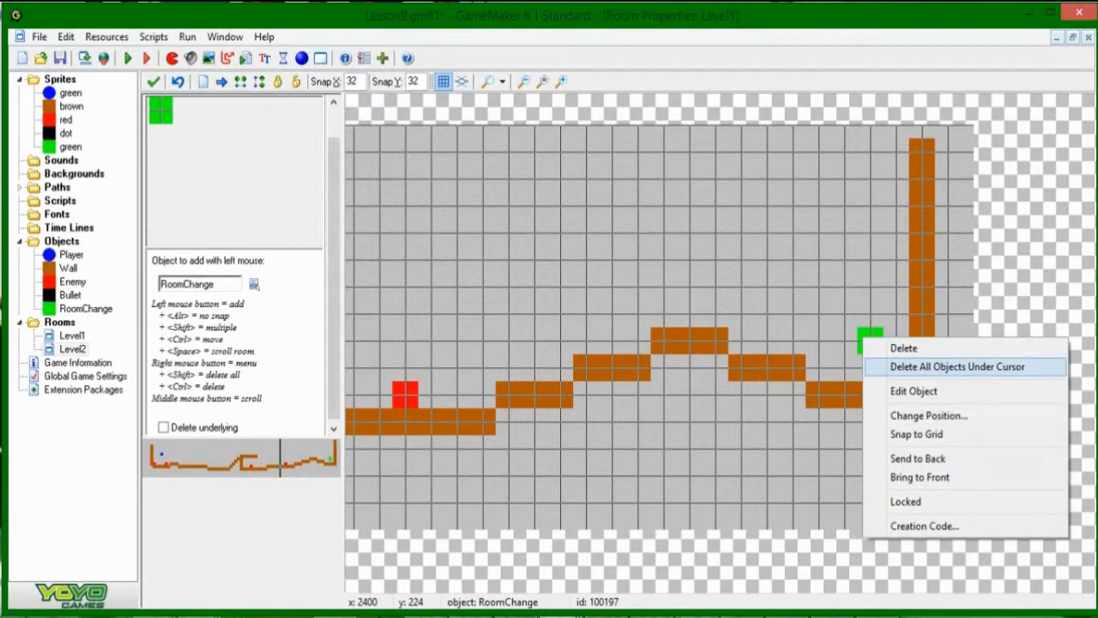
left_click(913, 390)
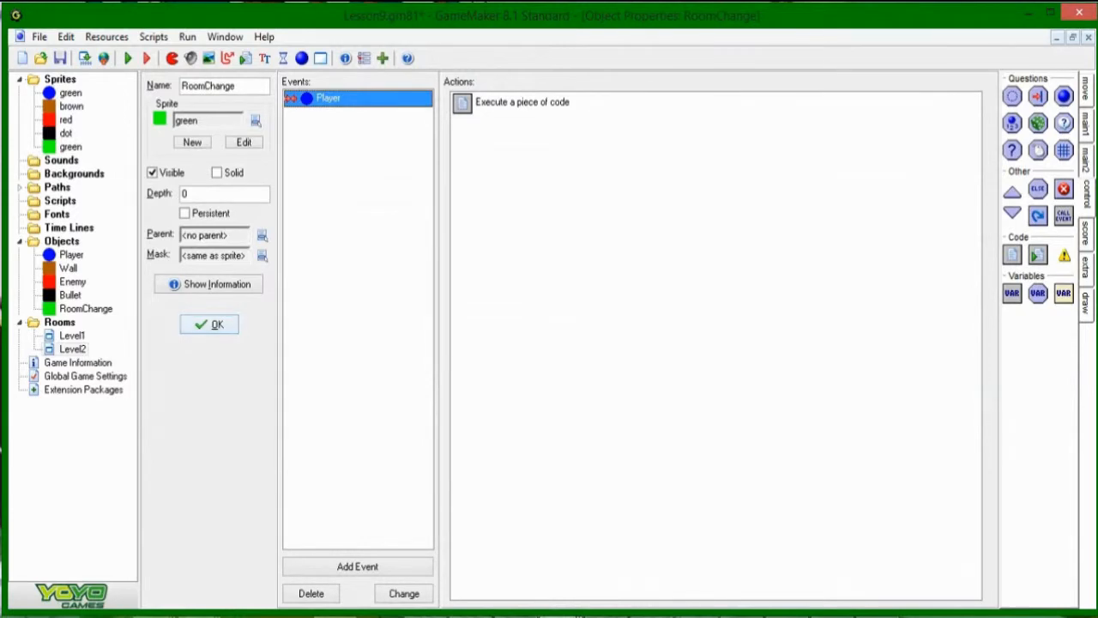
right_click(870, 338)
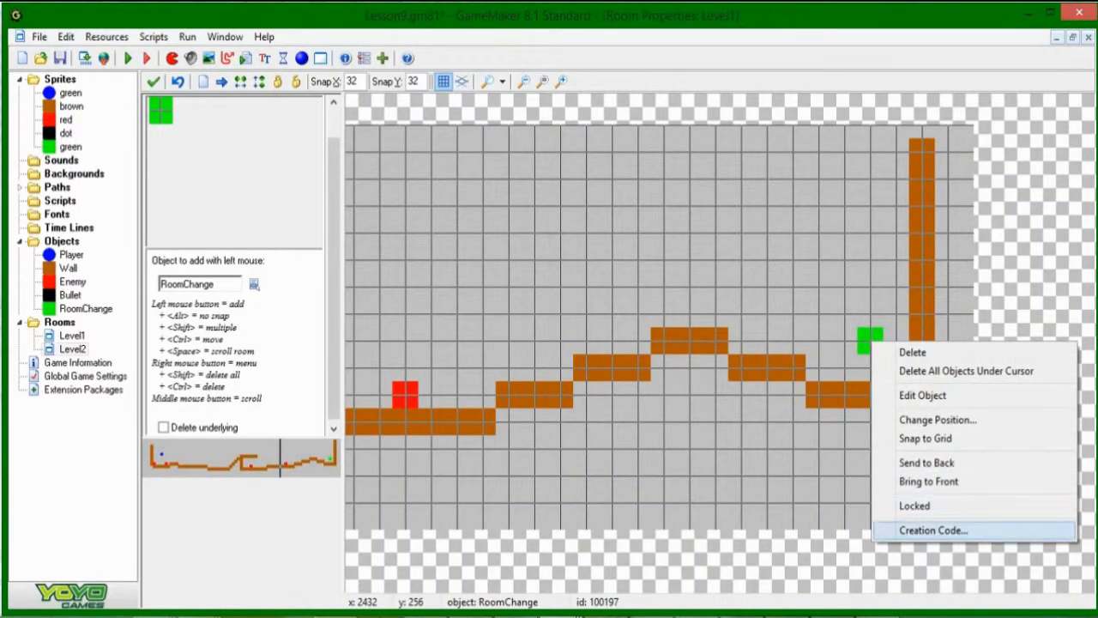
left_click(933, 529)
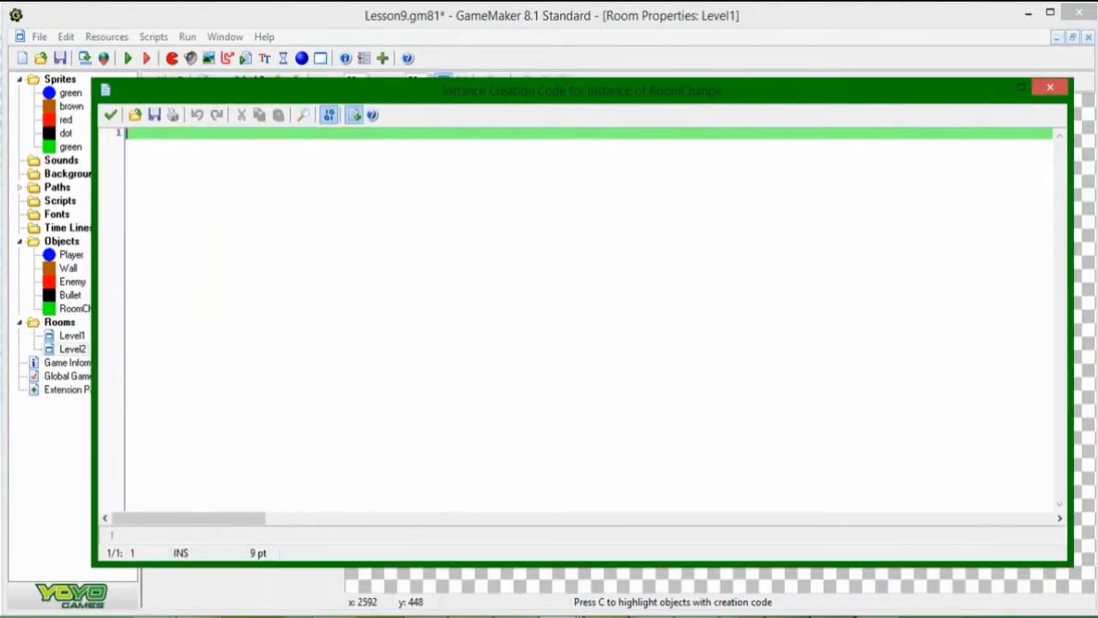
type("target_room=")
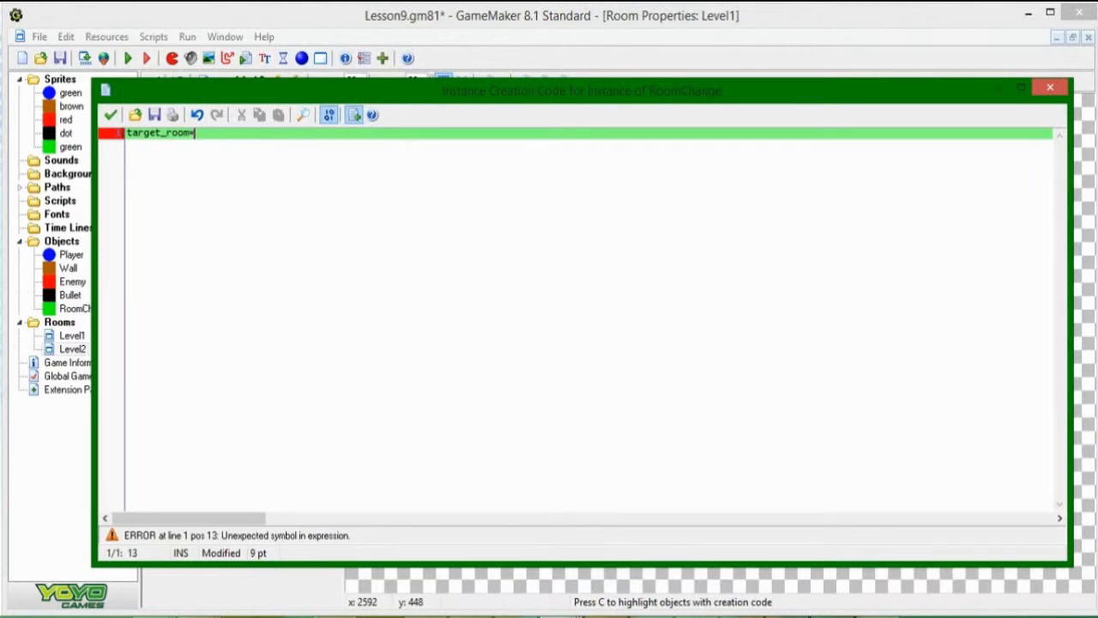
type("Level1")
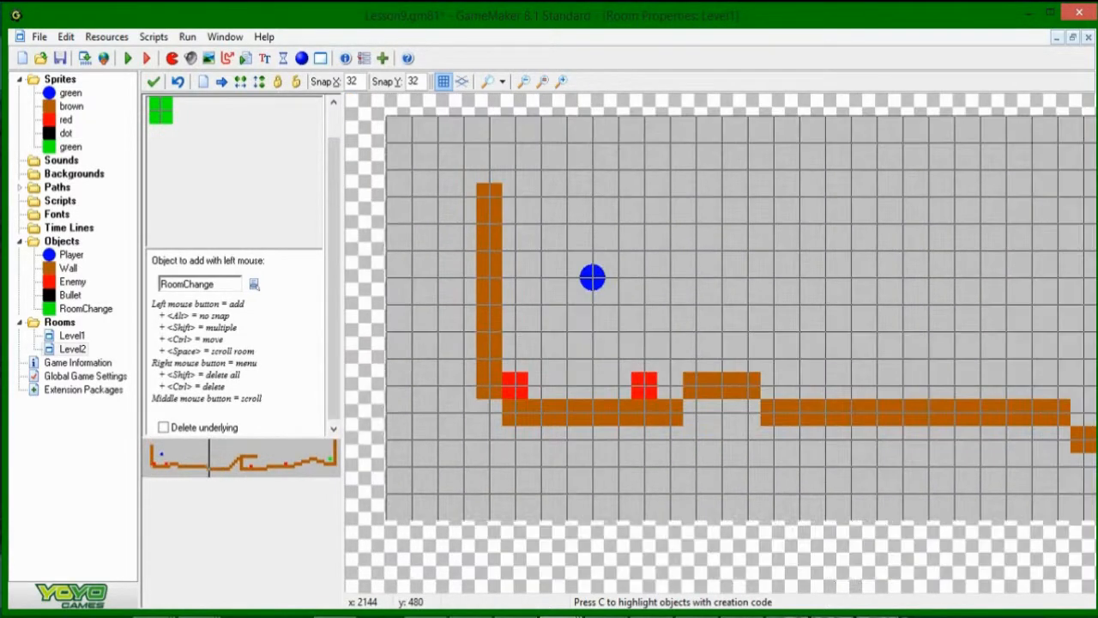
Give the second enemy creation code show_message(string(id)) and confirm it shows id 100041 when run
right_click(648, 380)
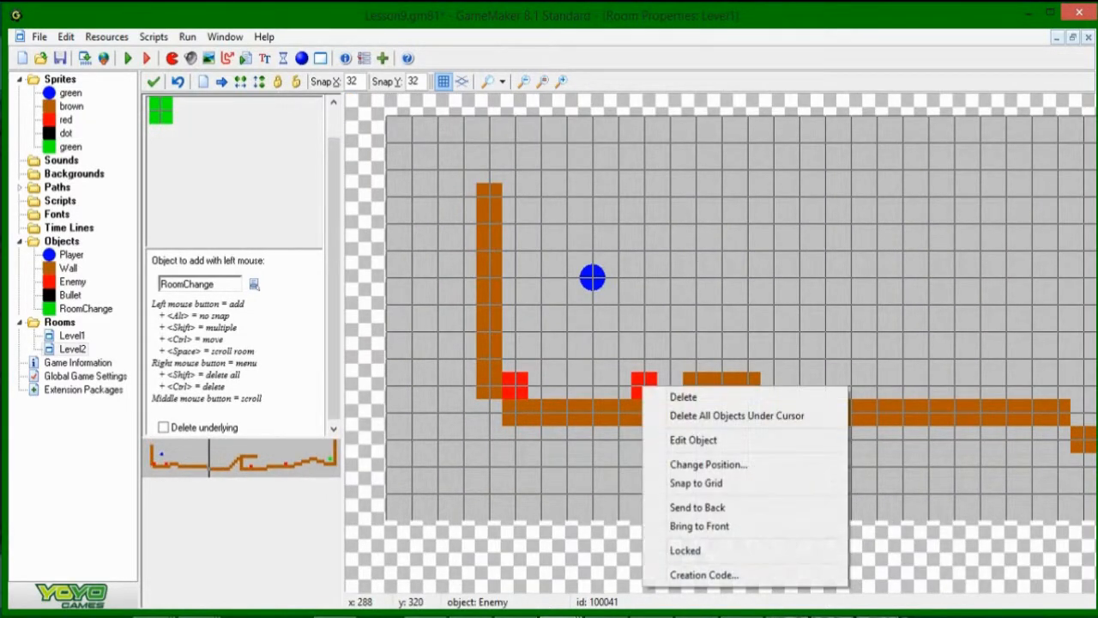
left_click(702, 574)
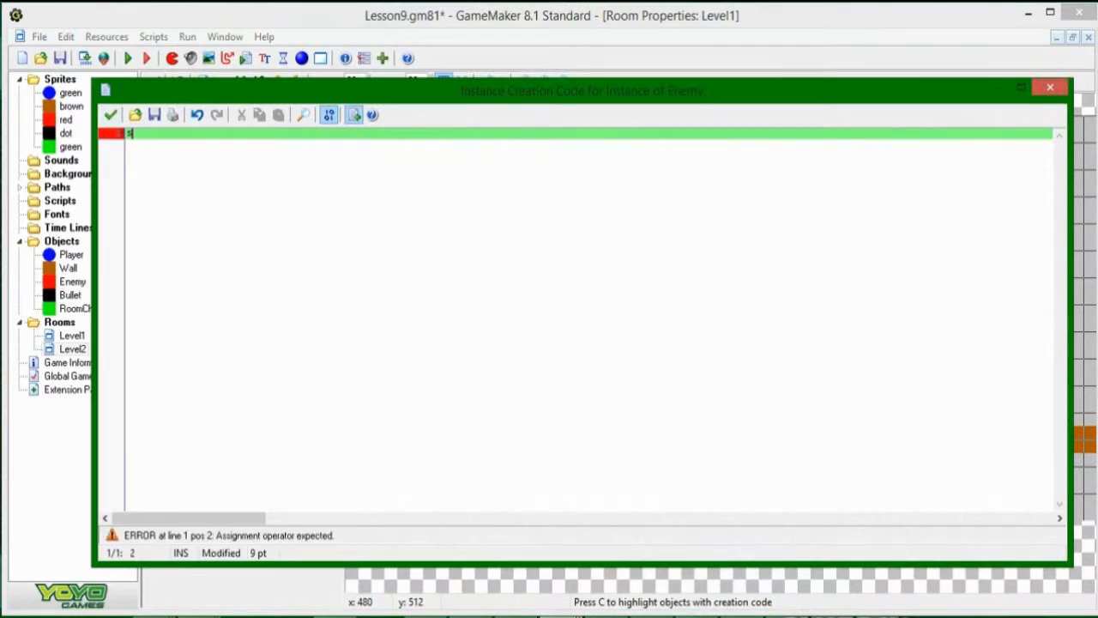
type("show_message(")
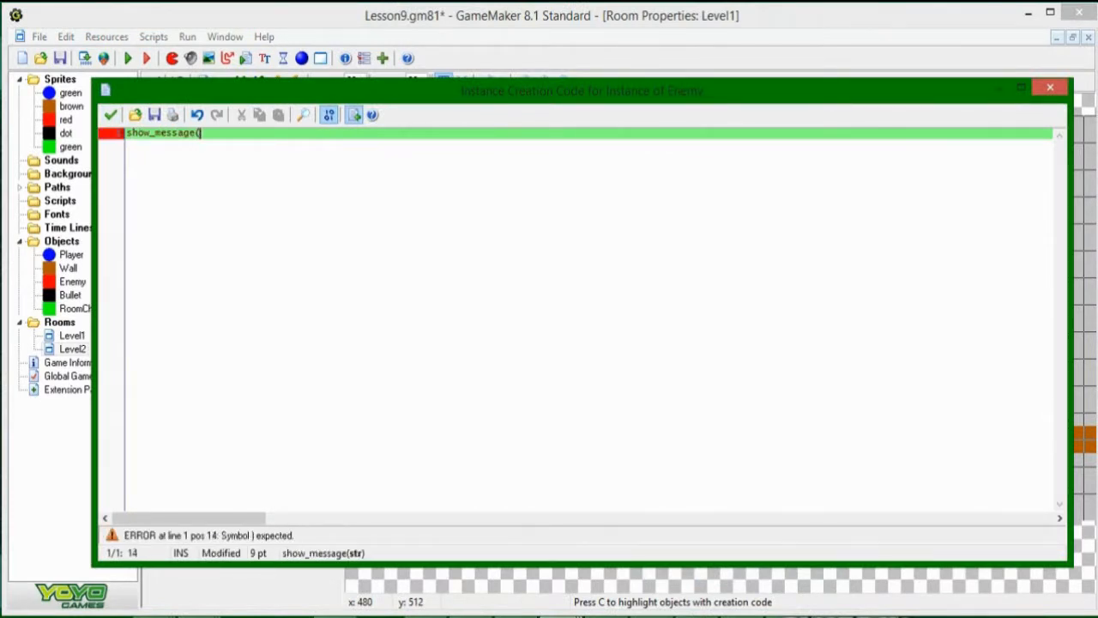
type("string(id")
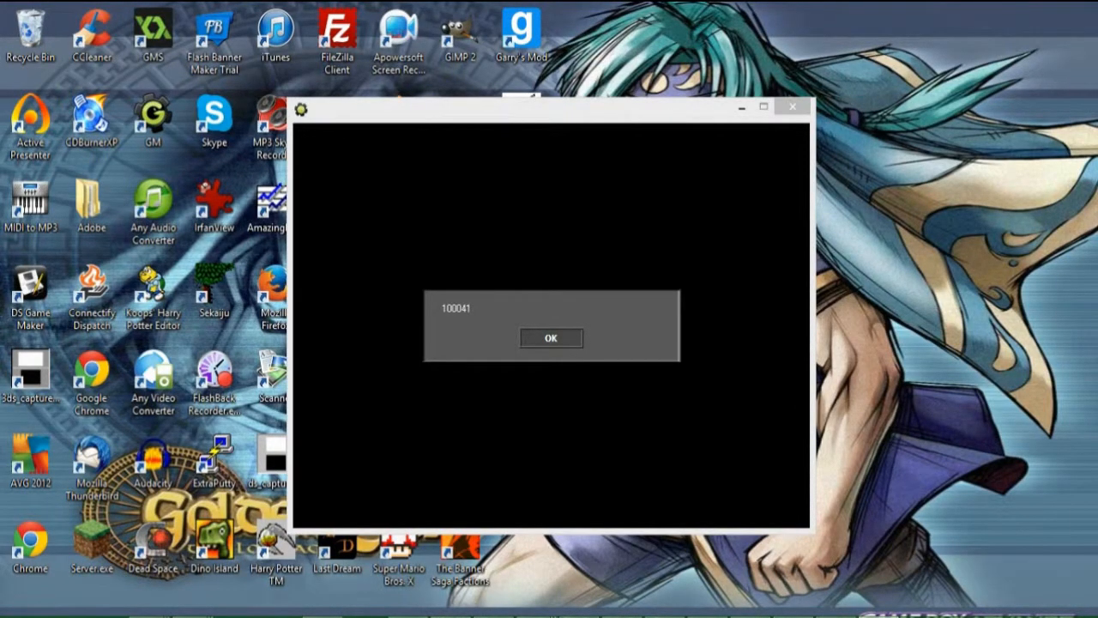
left_click(551, 337)
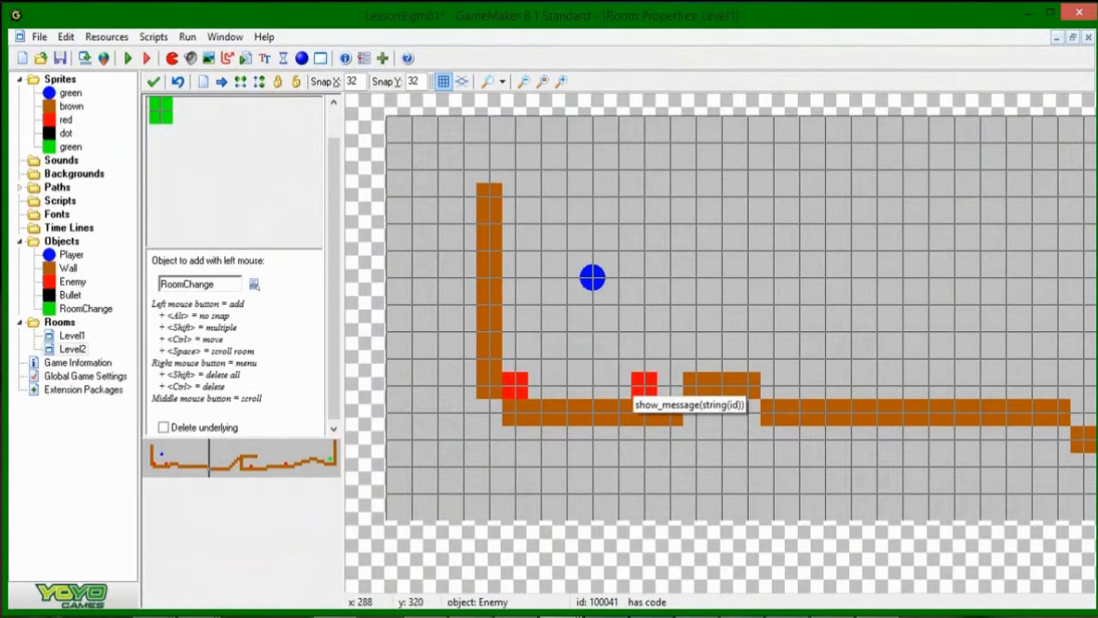
right_click(652, 384)
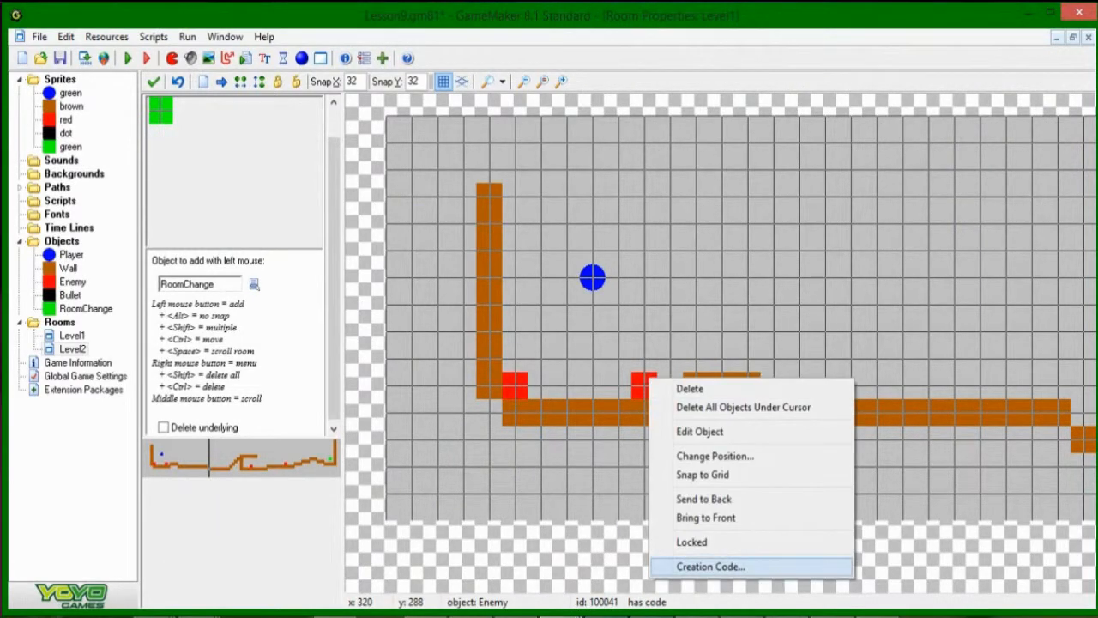
left_click(711, 566)
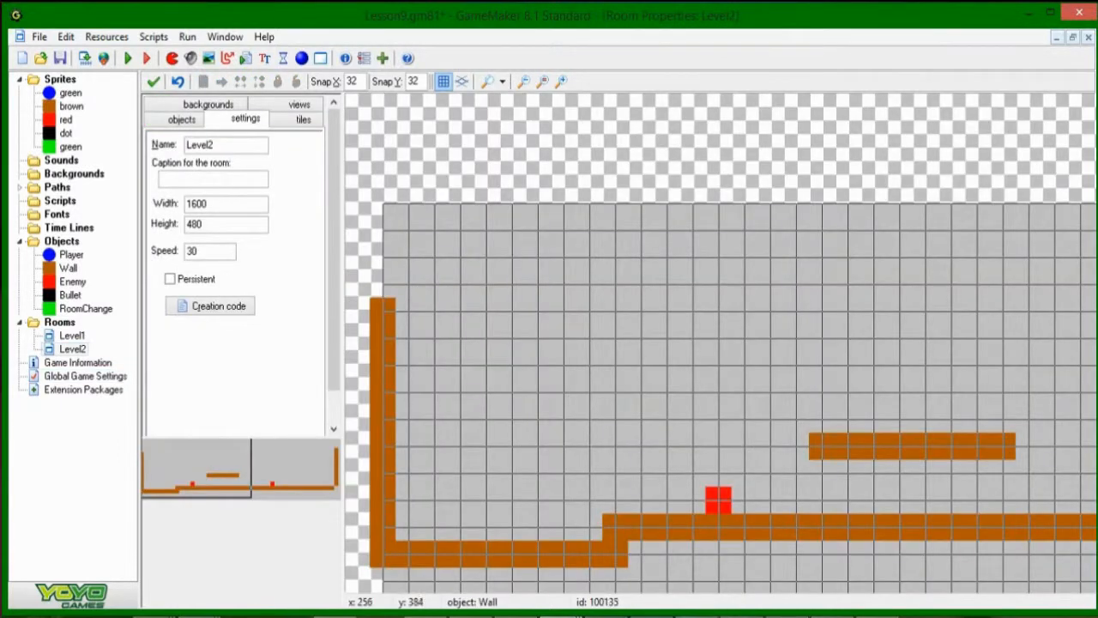
mouse_move(720, 497)
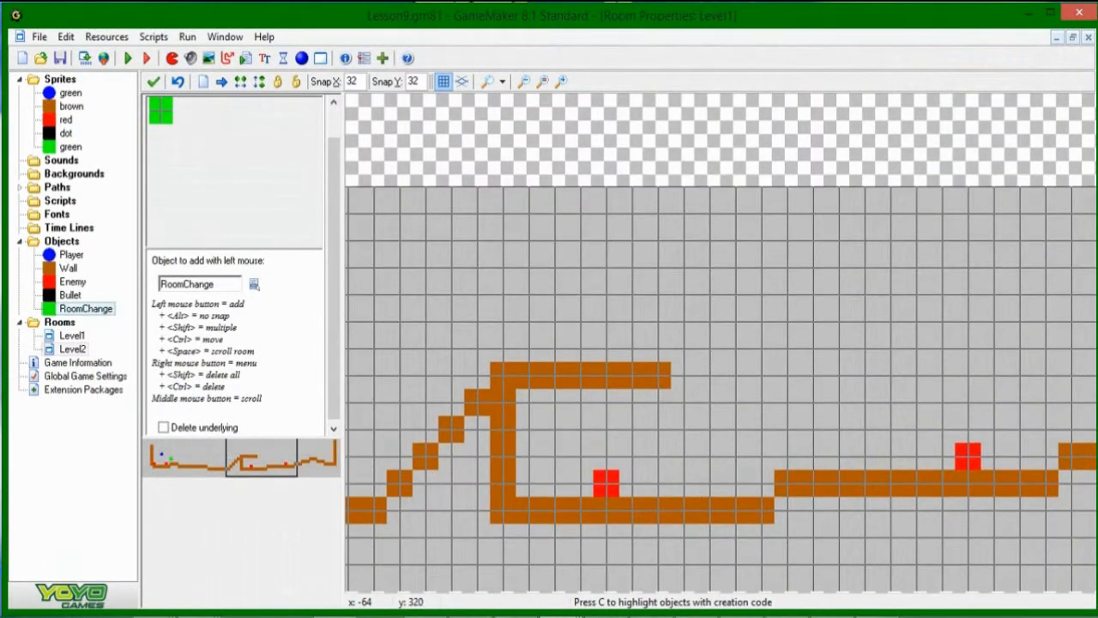
Place a Player instance in Level2 near the left end of the floor and test-run it
left_click(73, 348)
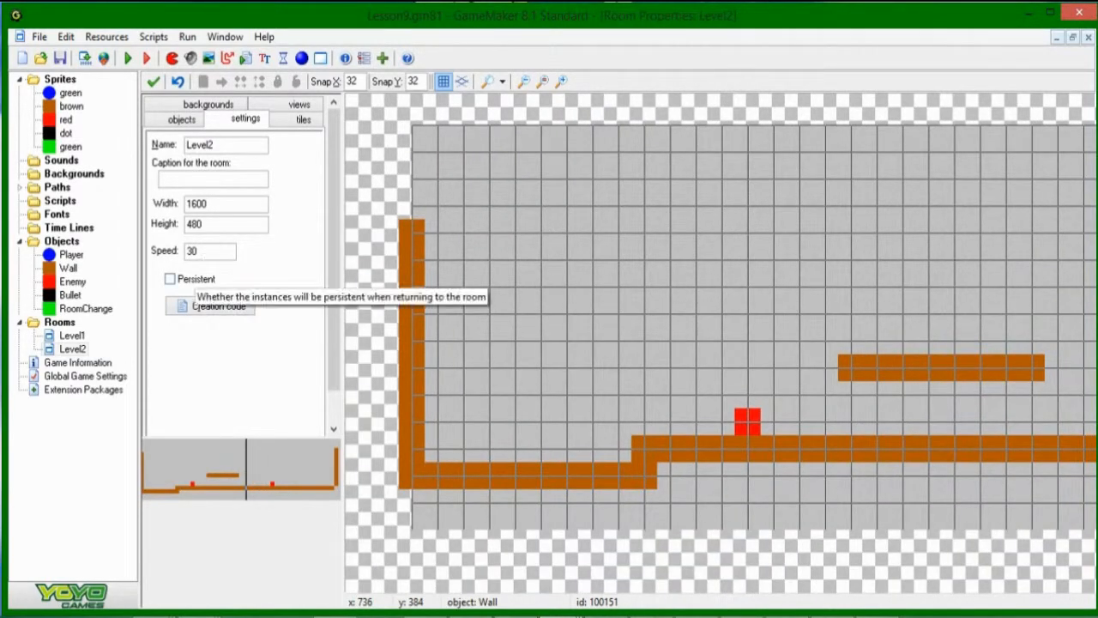
left_click(181, 119)
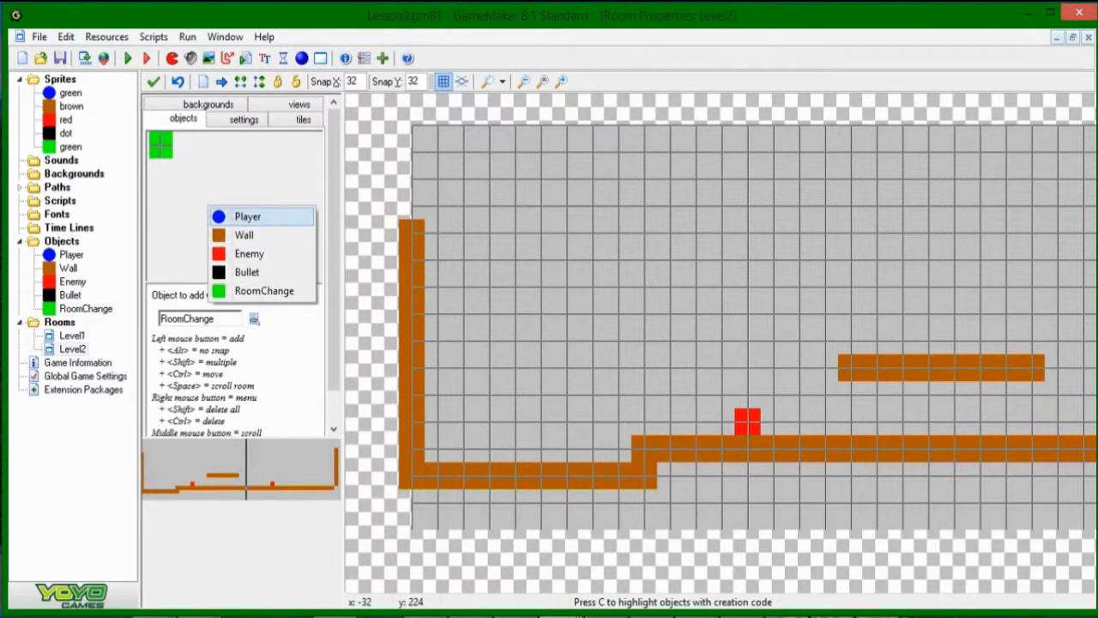
left_click(247, 216)
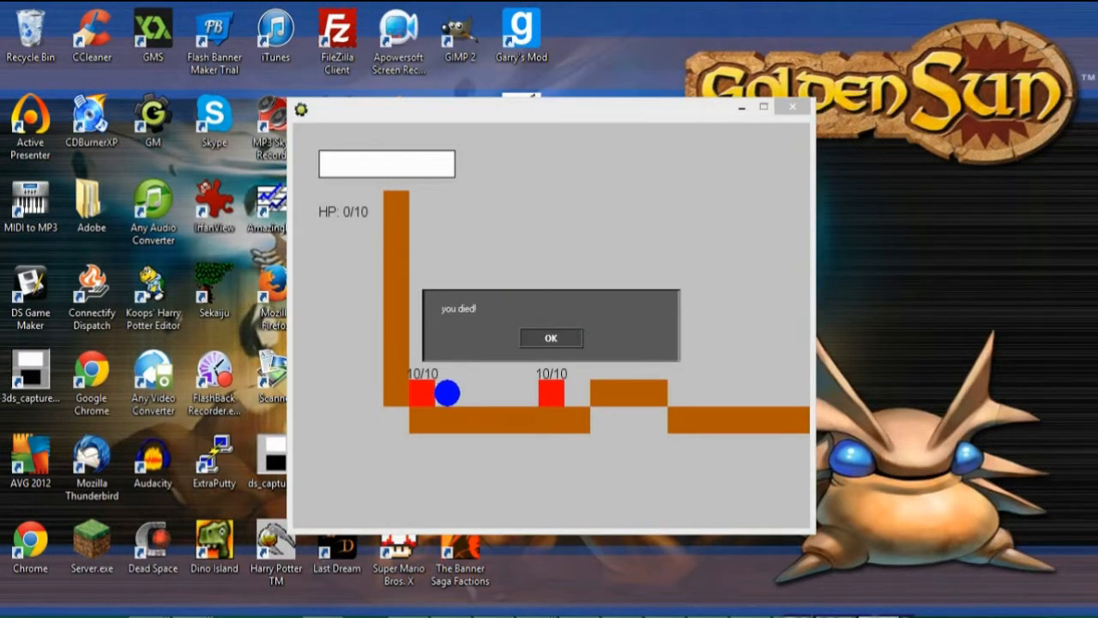
left_click(551, 338)
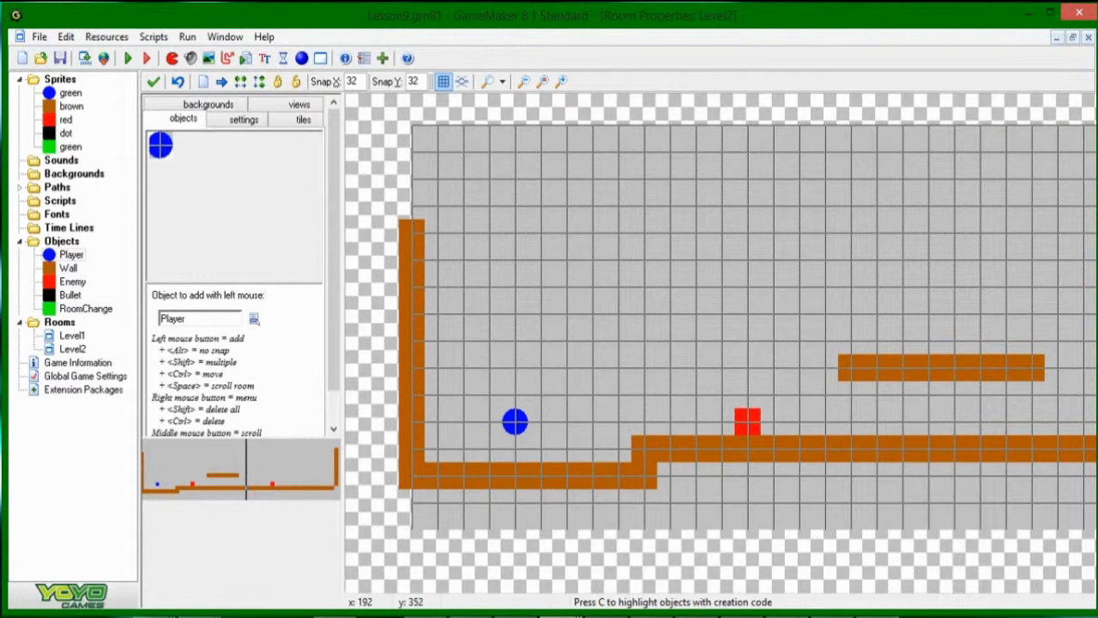
Place a second Player one cell right of the first in Level2, then return to Level1
left_click(592, 421)
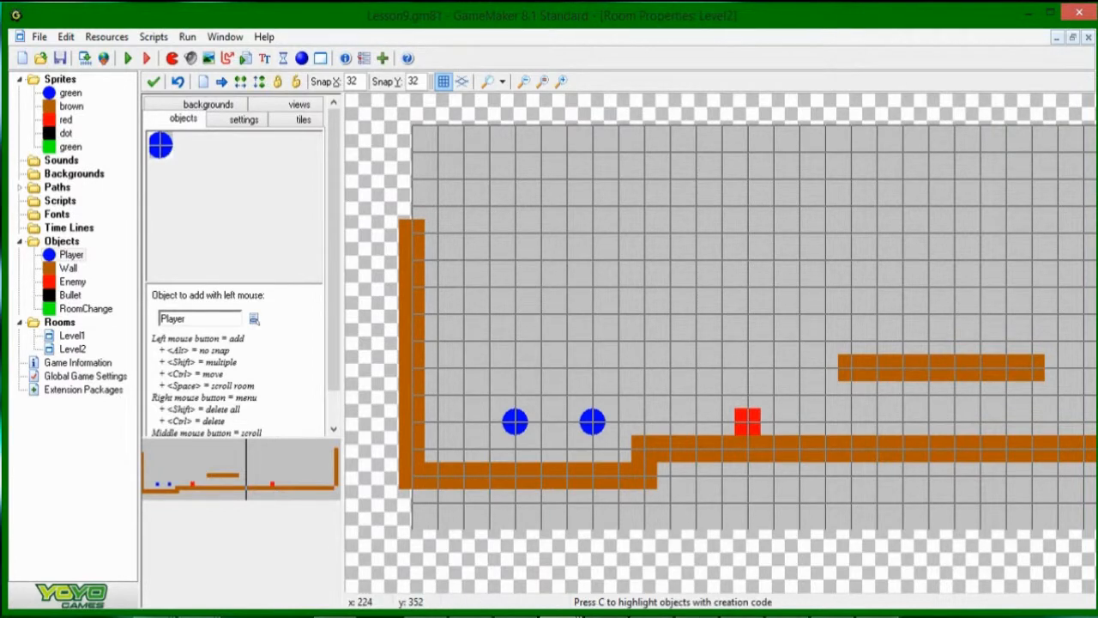
left_click(127, 57)
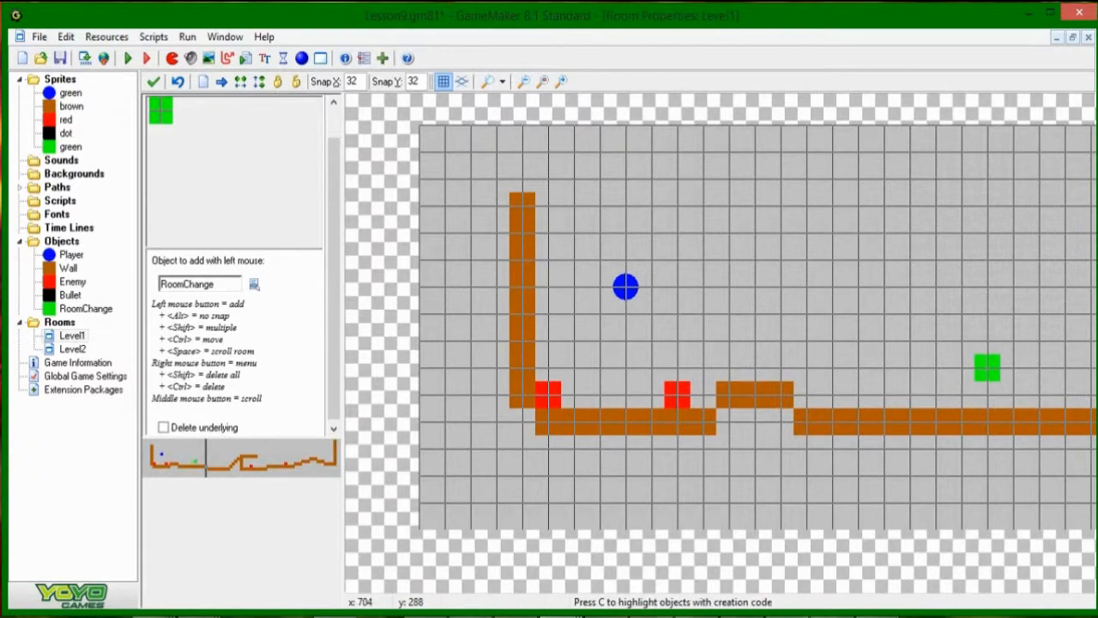
Set the Level1 RoomChange block's creation code to target_room=Level2;
left_click(127, 57)
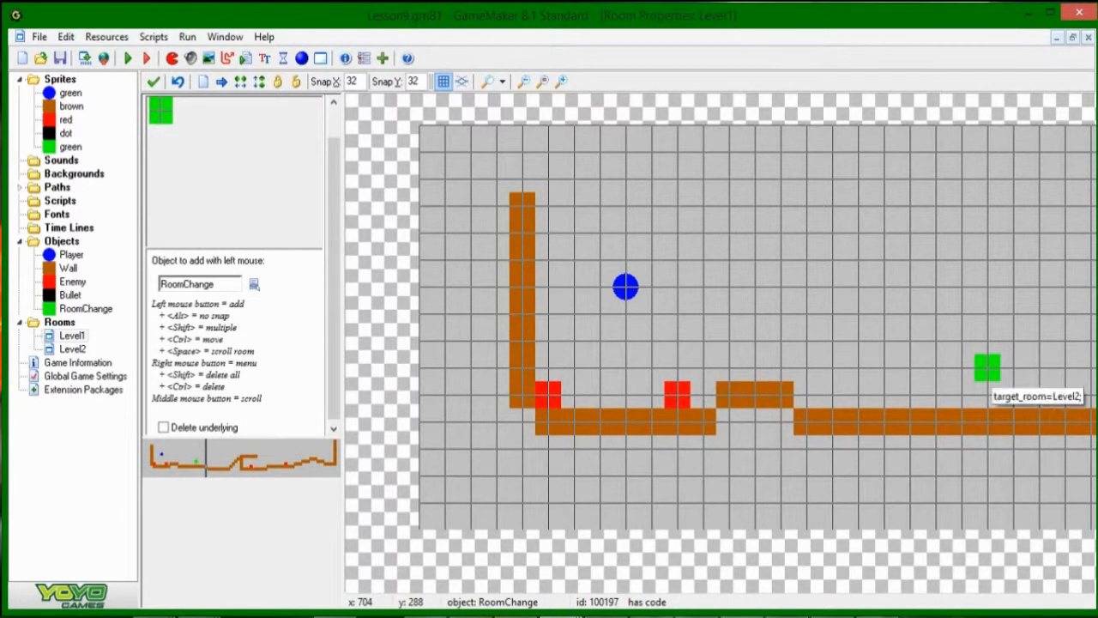
Move the RoomChange block left so it sits just above the raised wall segment in Level1
left_click_drag(987, 367, 883, 367)
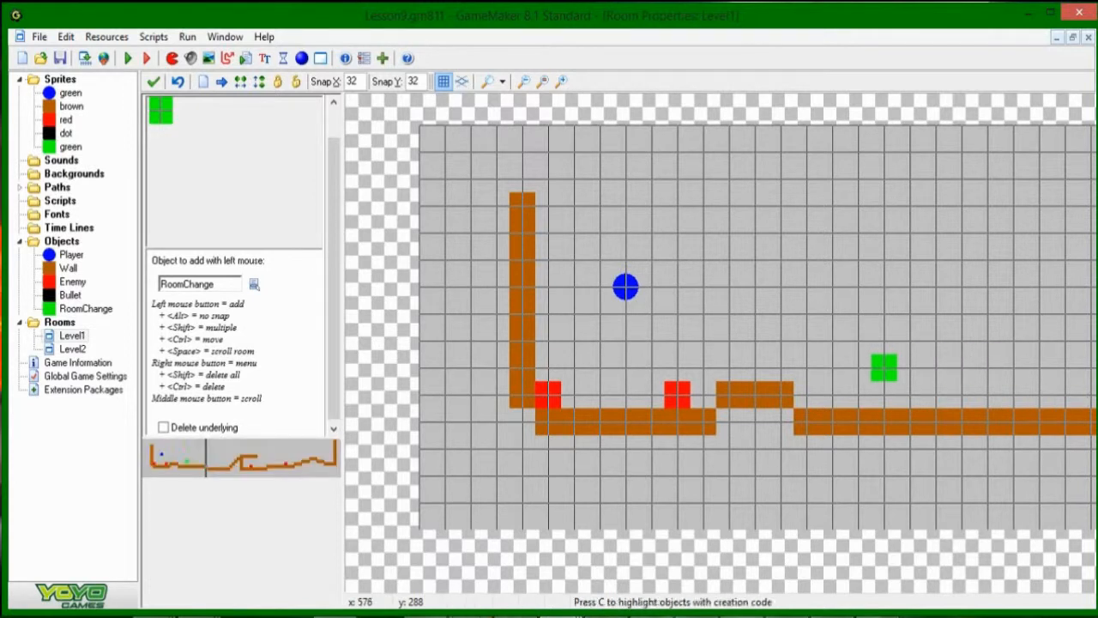
left_click_drag(883, 368, 729, 339)
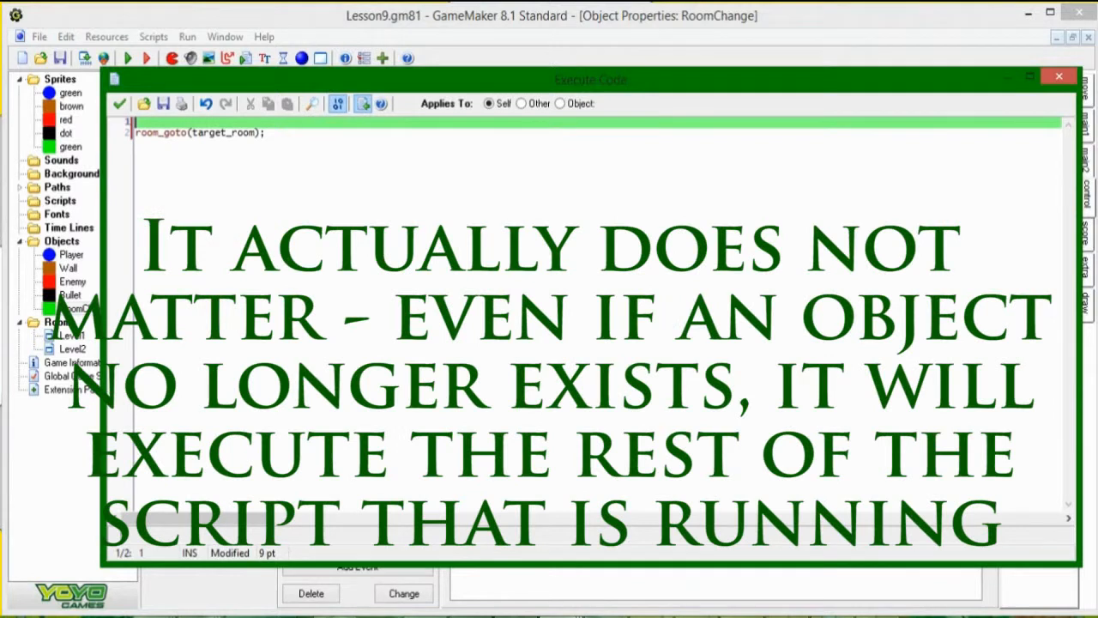
Add Player.x=new_x; and Player.y=new_y; above room_goto(target_room) in RoomChange's collision code
type("Player.x")
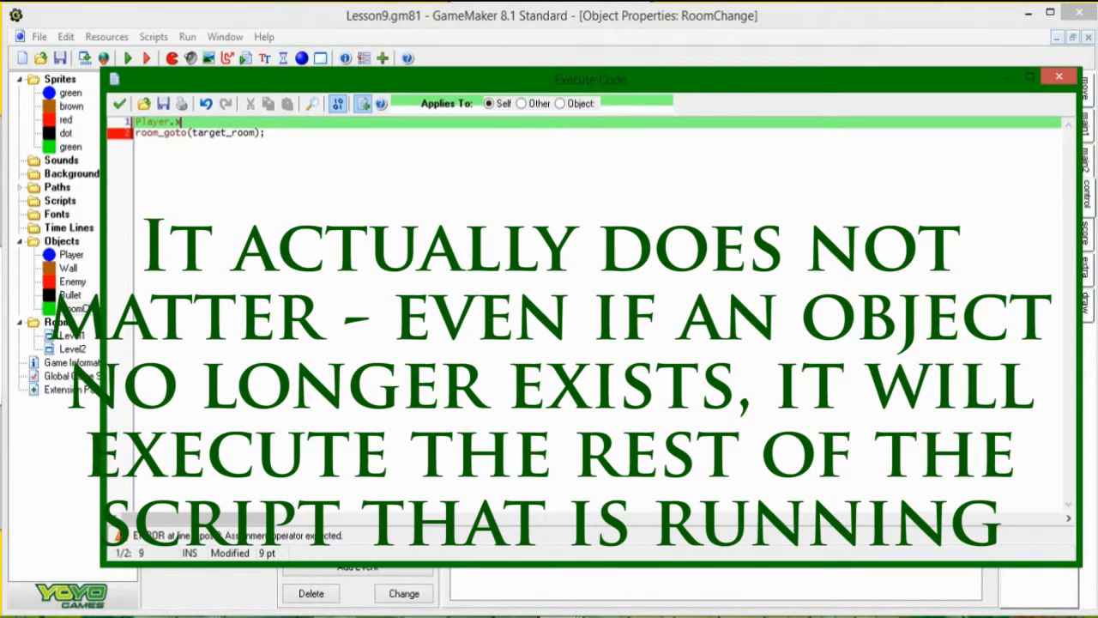
type("=")
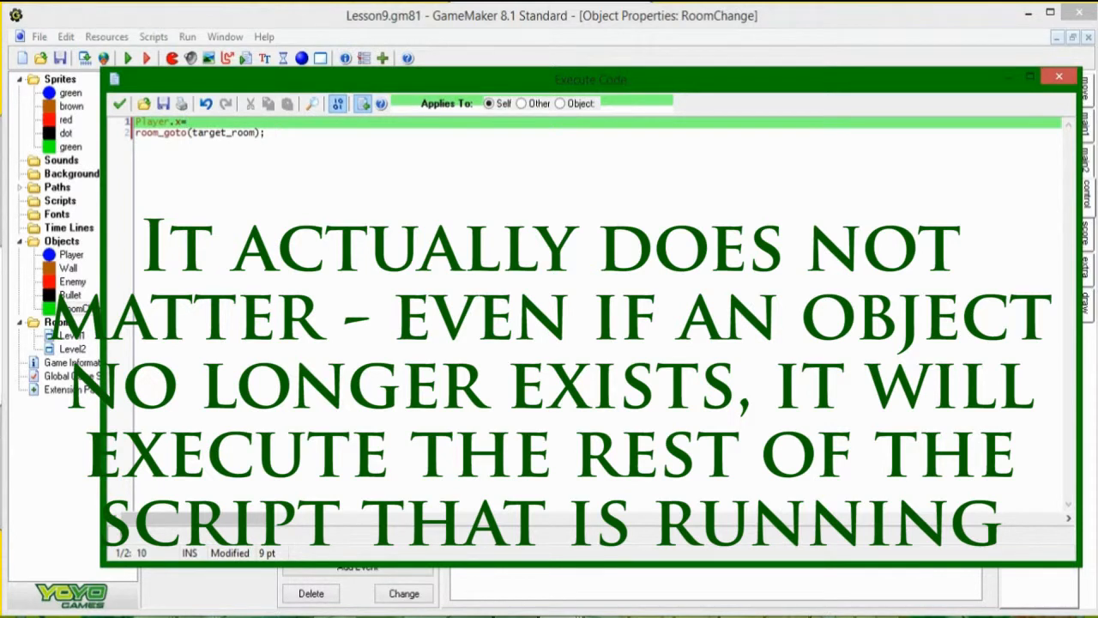
type("new-x")
type("P")
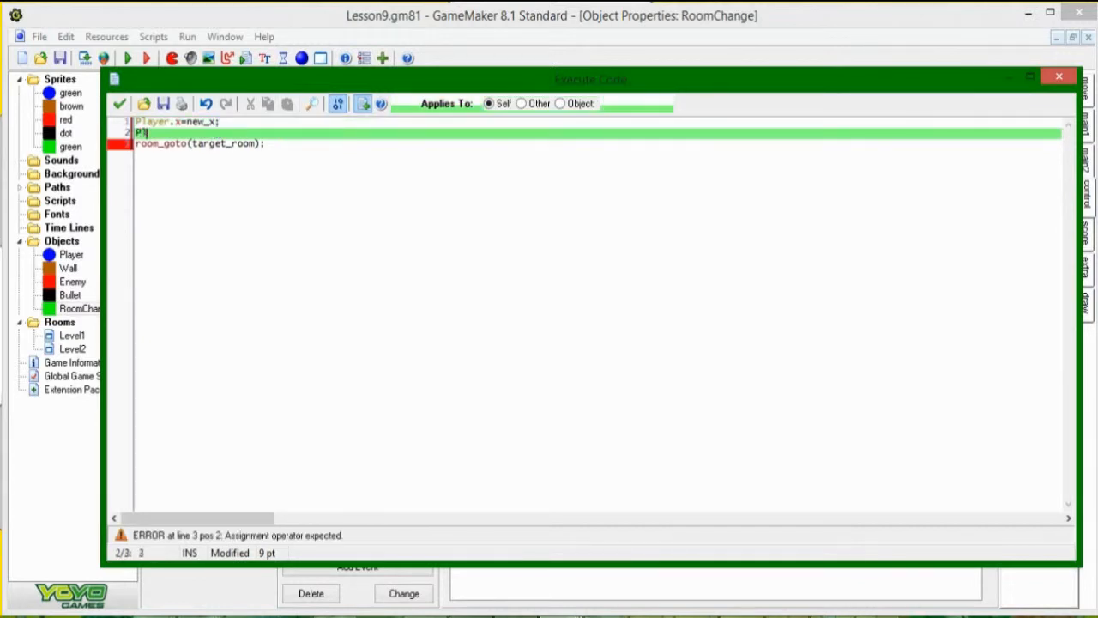
type("layer.y=new_y;")
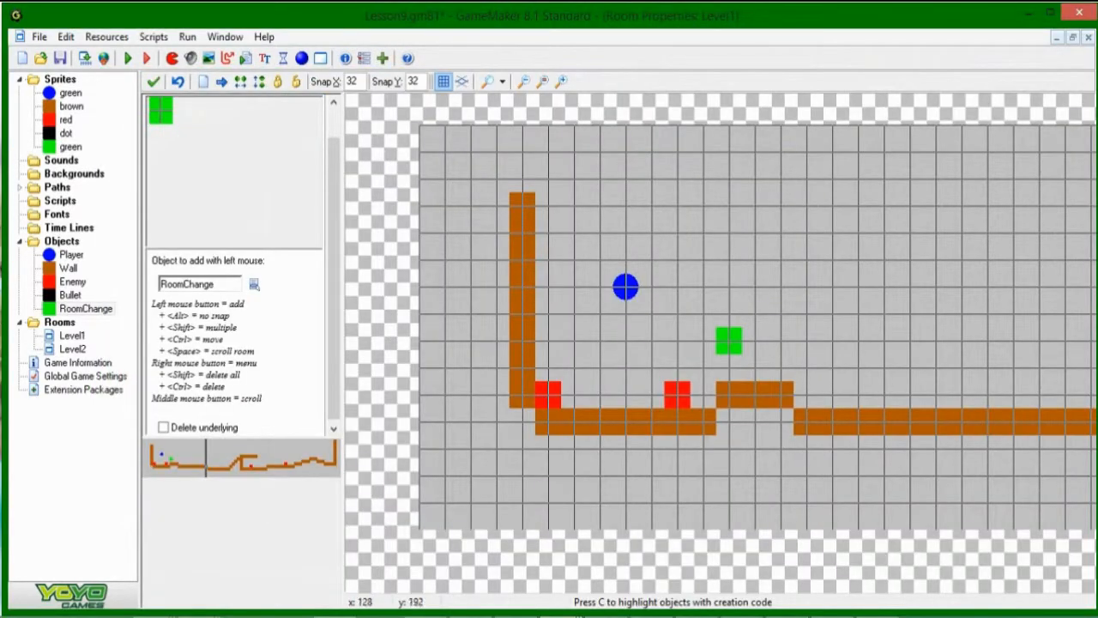
After checking Level2's spawn spot, add new_x=96; new_y=352; to the RoomChange instance's creation code
left_click(73, 349)
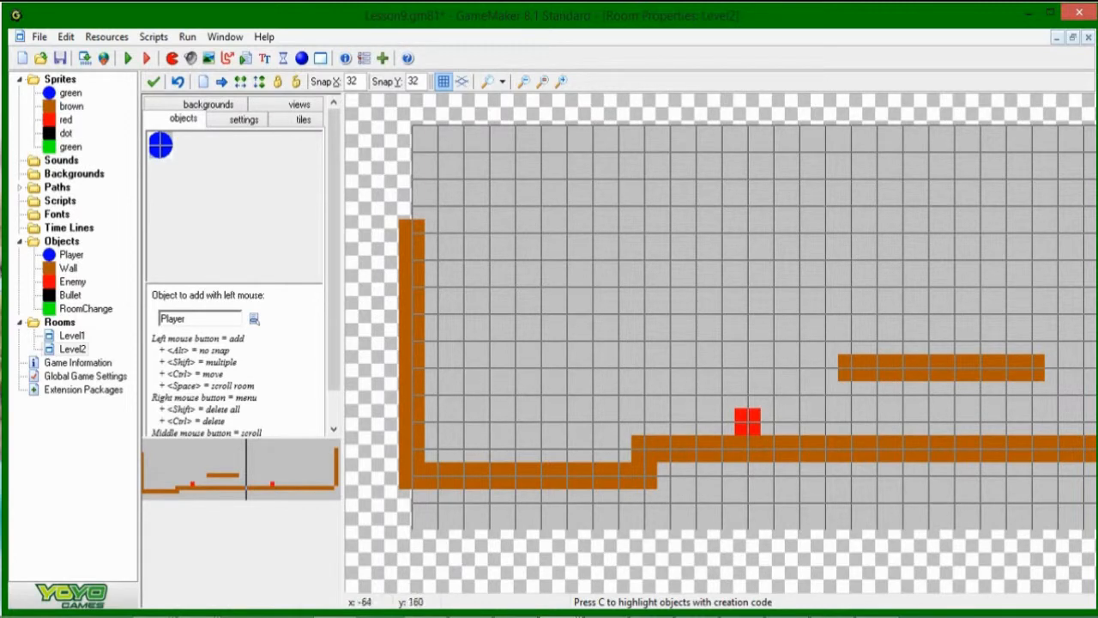
right_click(730, 339)
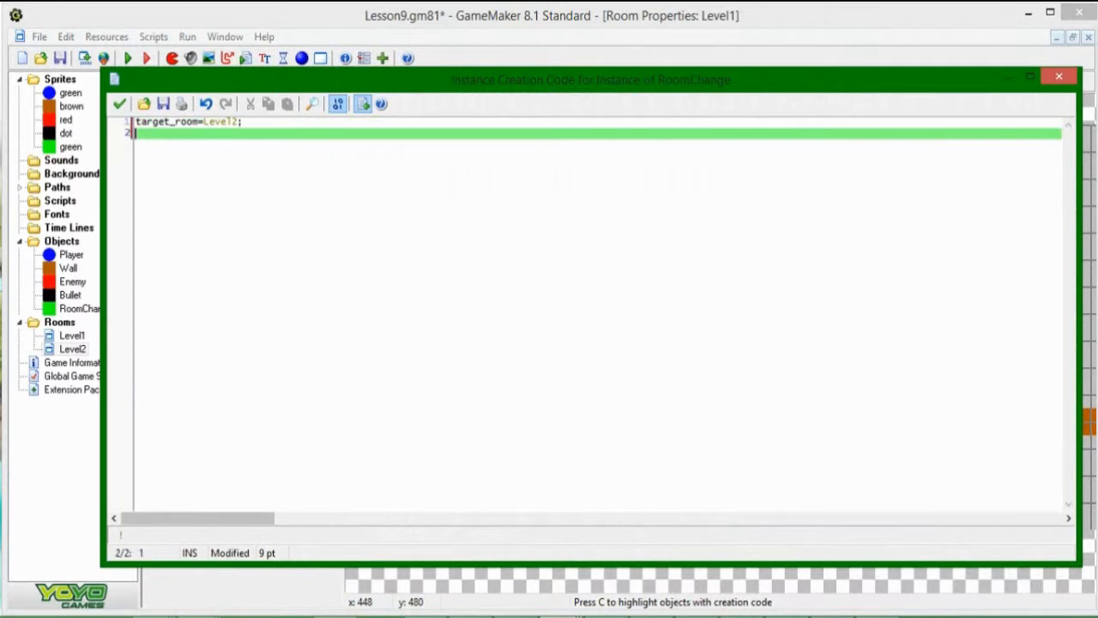
type("new_x=")
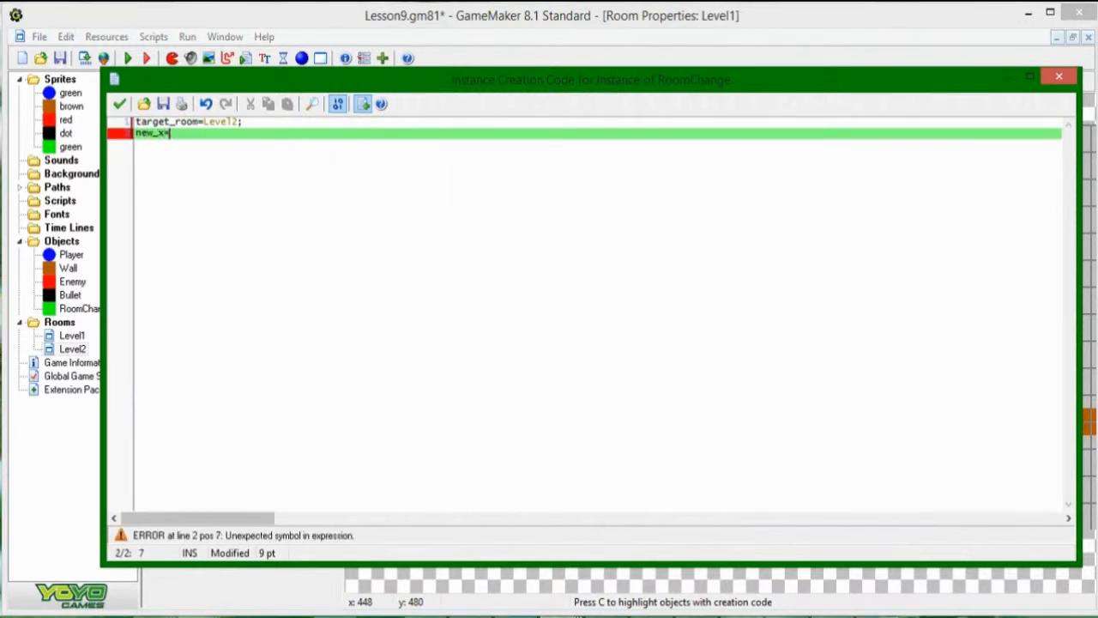
type("96;")
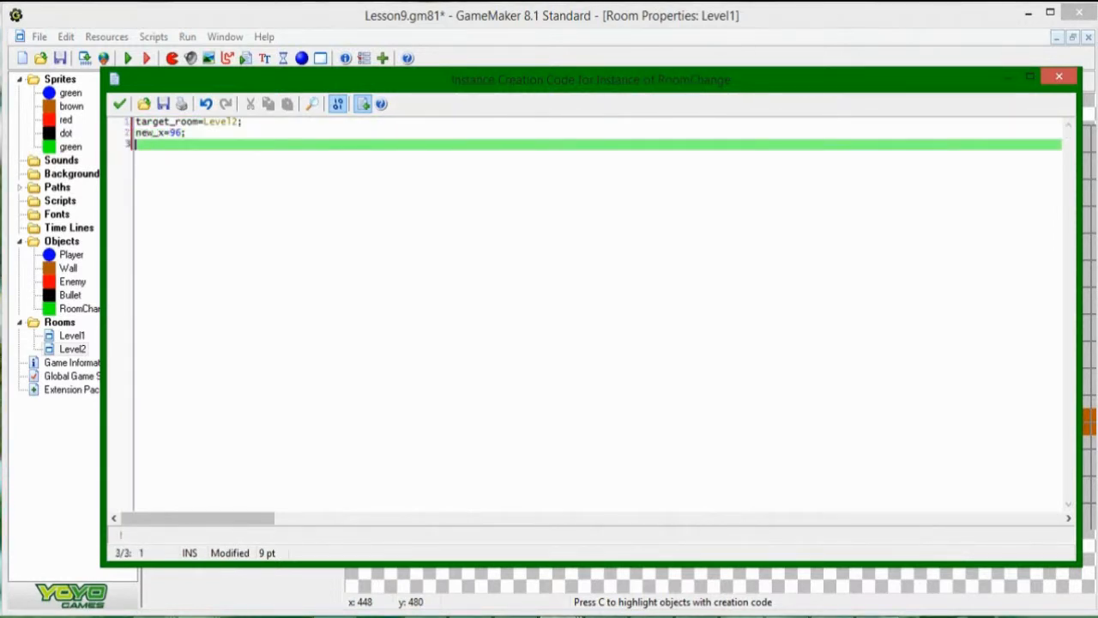
type("new_y=352;")
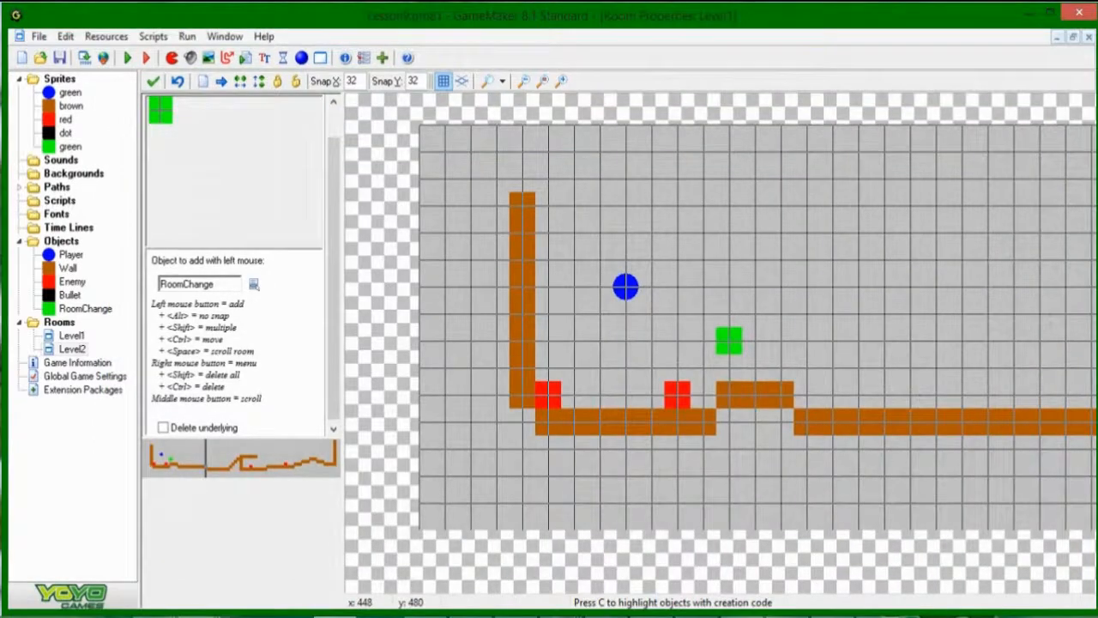
Run the game, walk into the RoomChange block and ignore the unknown variable vew_y error
left_click(126, 58)
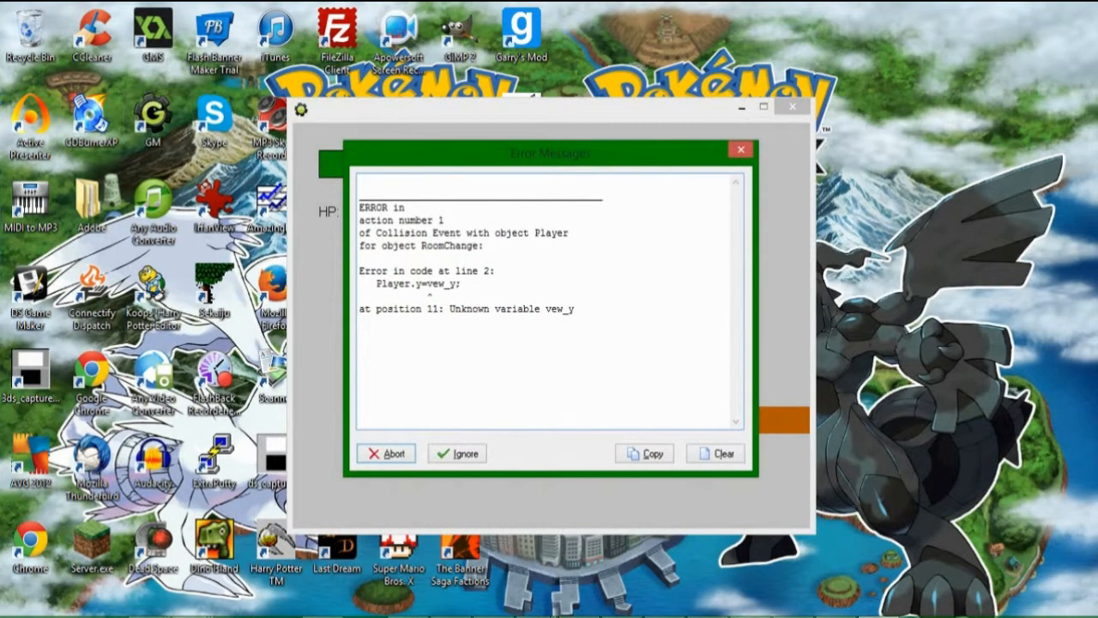
left_click(457, 453)
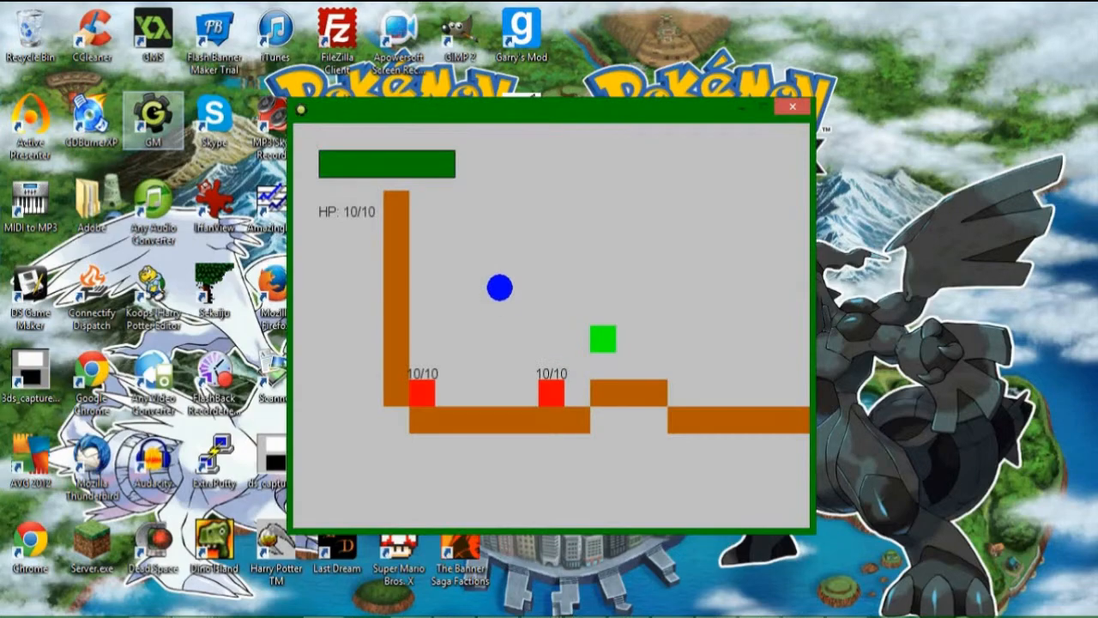